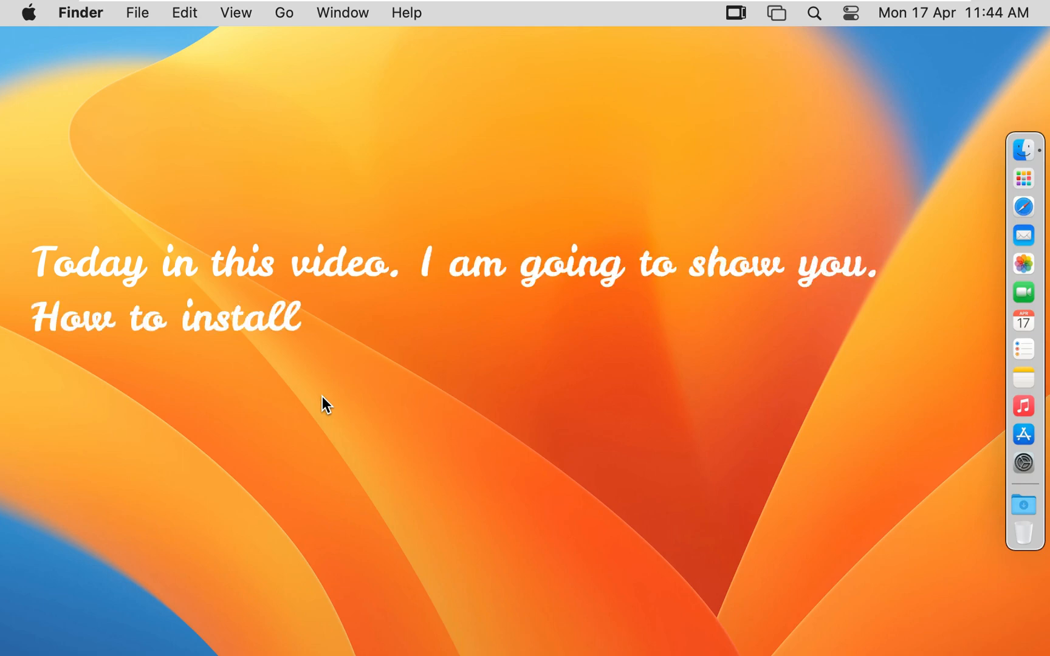
Step: Search Google in Safari for downloading Intego Mac Internet Security X9
{"action": "type", "text": "Intego mac Internet Security X9 for macOS 13 Ventura"}
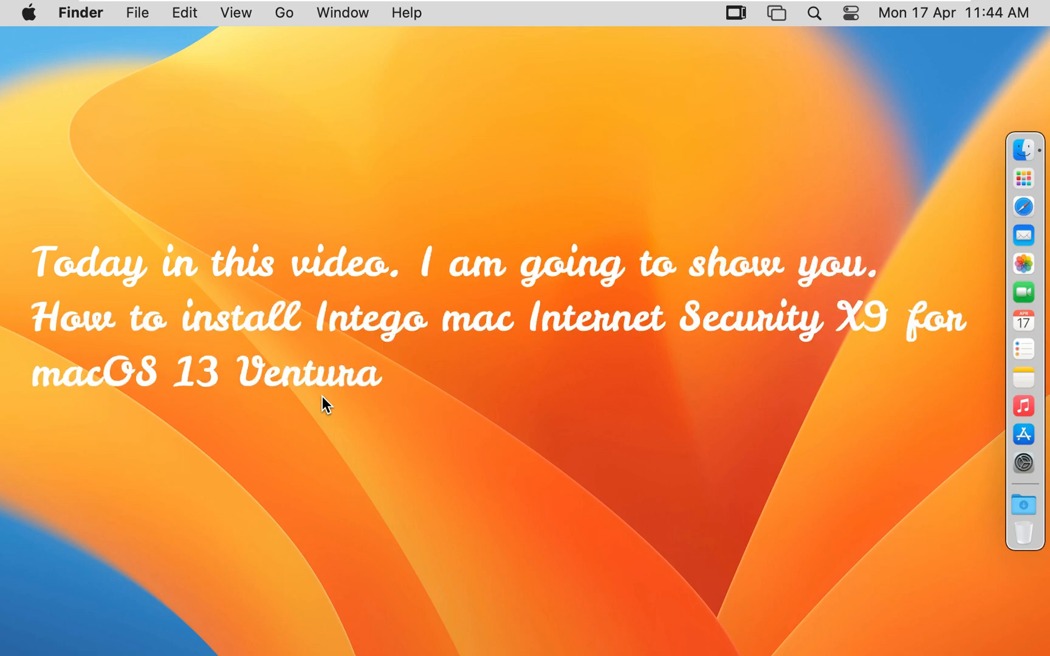
{"action": "mouse_move", "coordinate": [603, 416]}
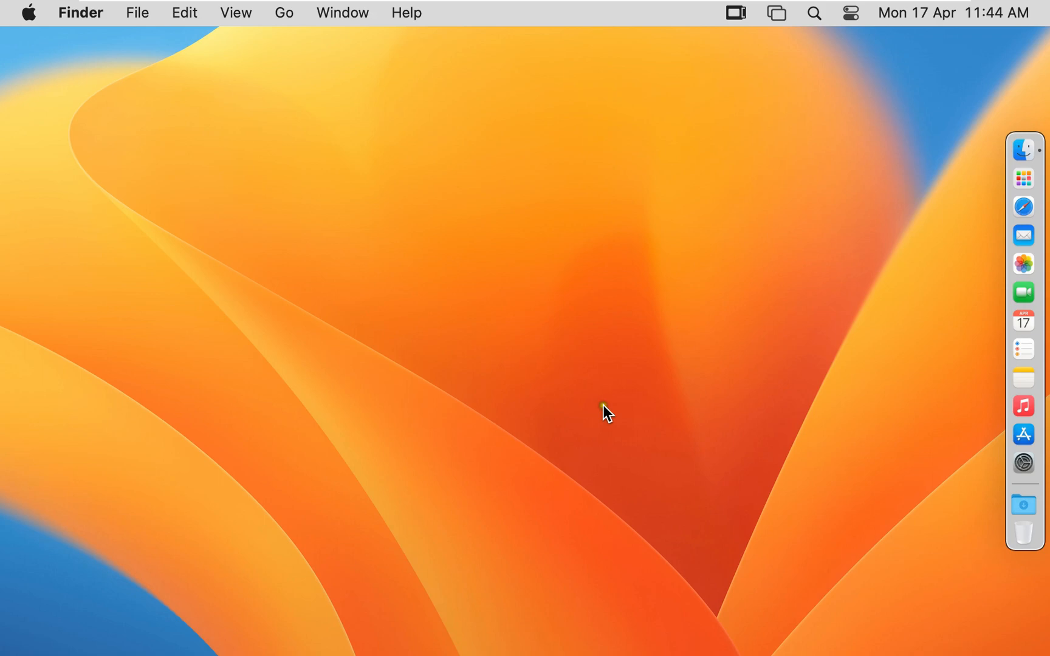
{"action": "mouse_move", "coordinate": [846, 295]}
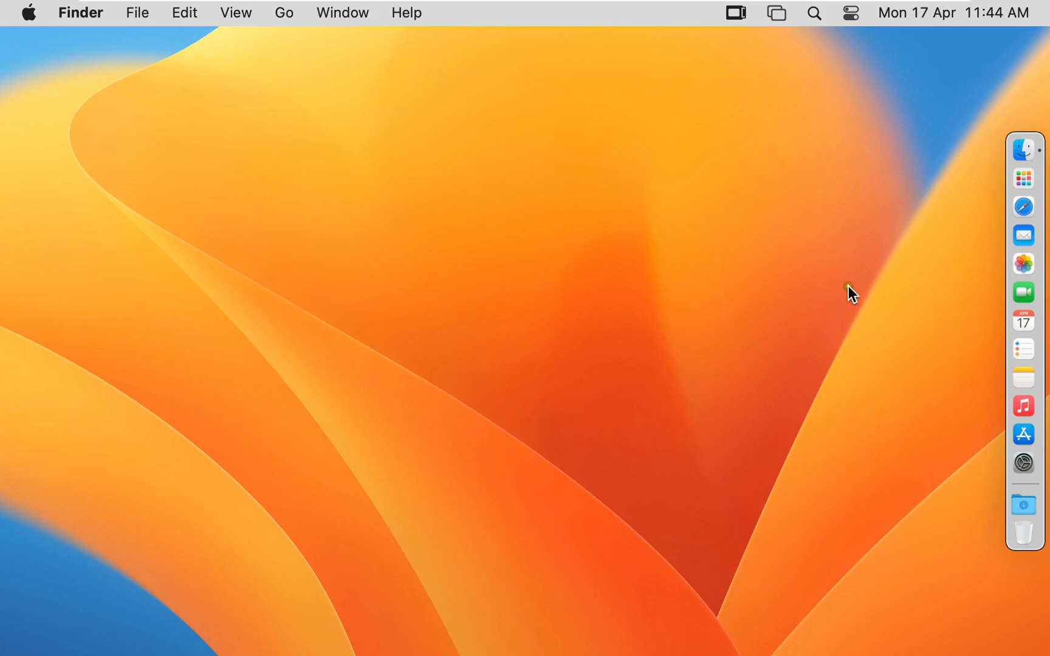
{"action": "mouse_move", "coordinate": [1023, 210]}
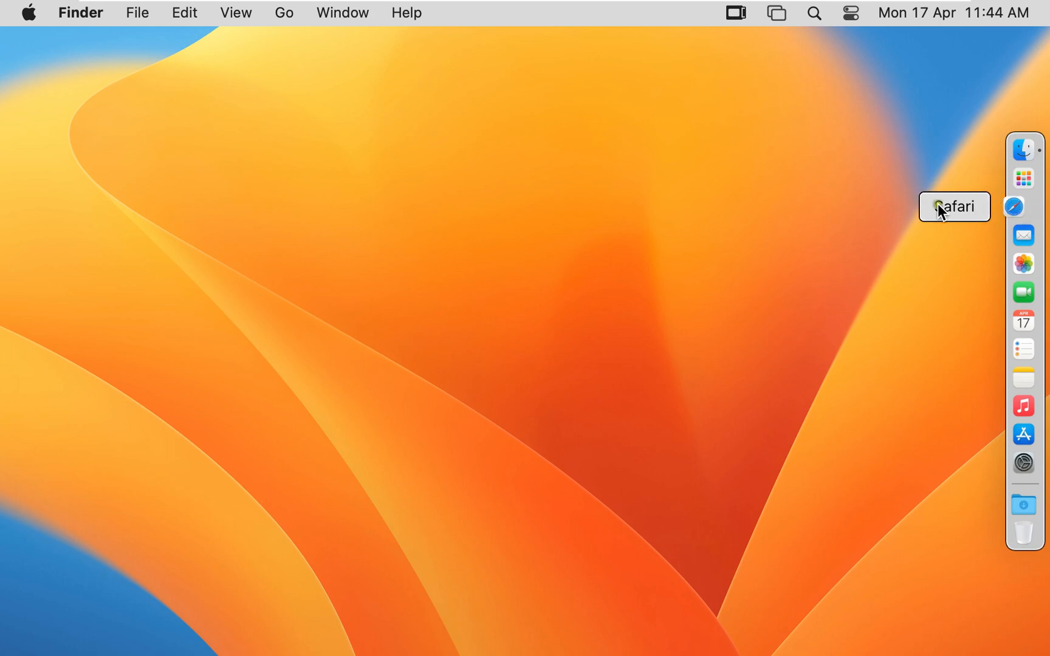
{"action": "left_click", "coordinate": [1023, 210]}
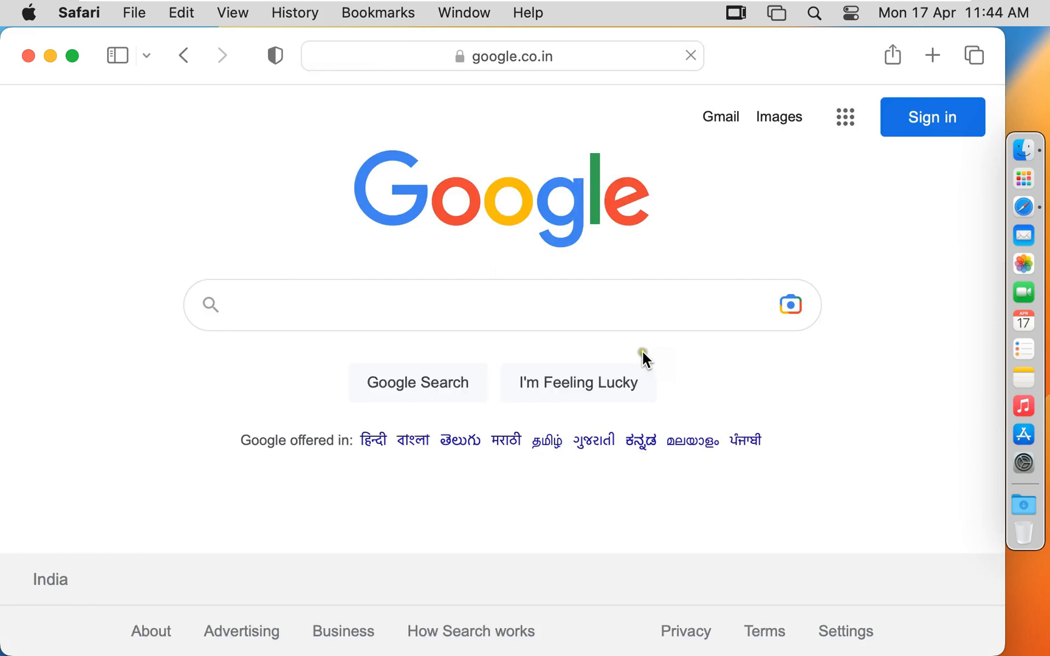
{"action": "left_click", "coordinate": [251, 306]}
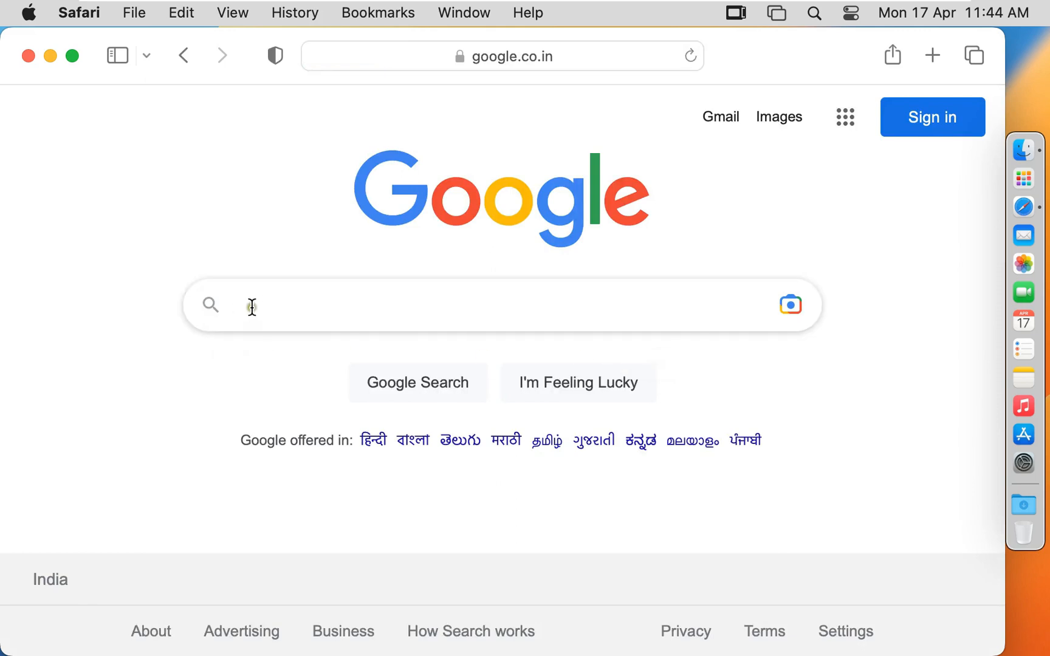
{"action": "type", "text": "download intego mac"}
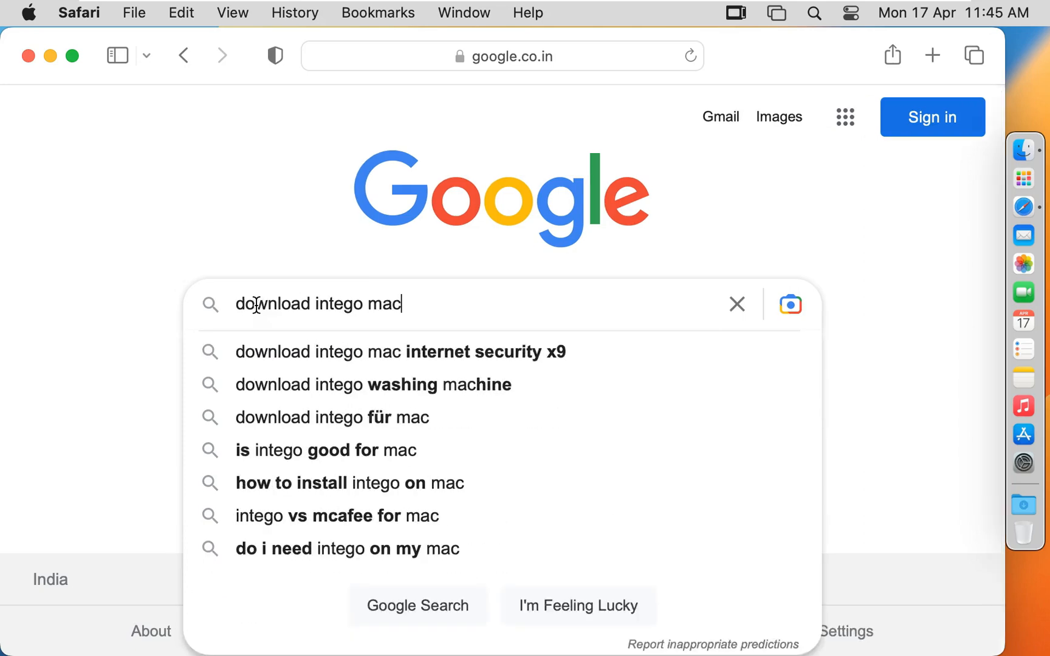
{"action": "left_click", "coordinate": [399, 352]}
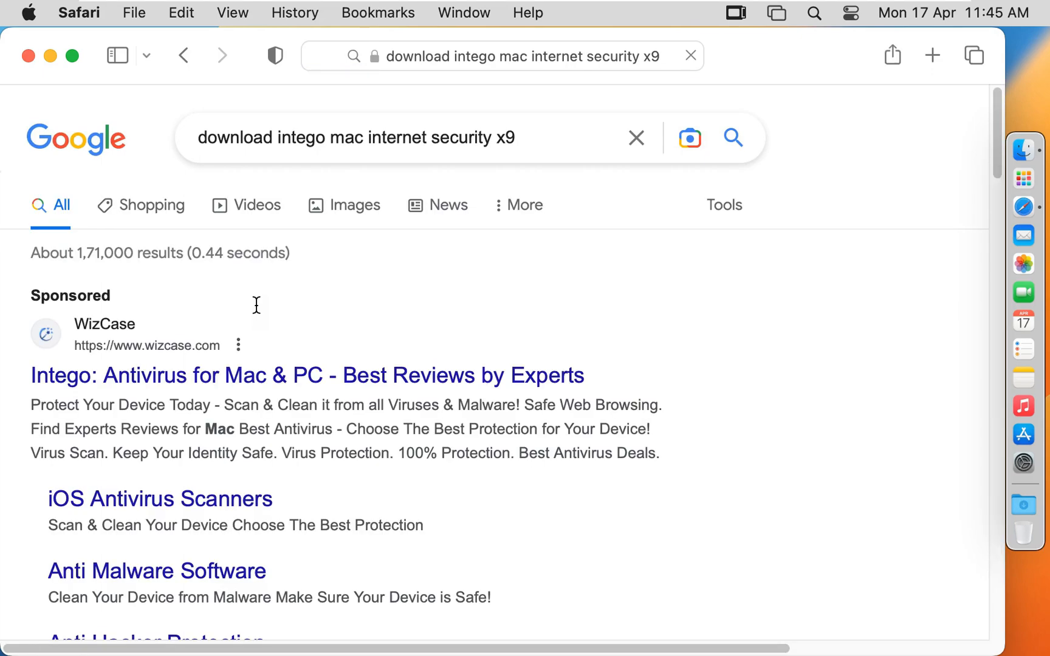
Step: Scroll the results to Intego's free Mac antivirus download link
{"action": "scroll", "scroll_direction": "down", "scroll_amount": 3}
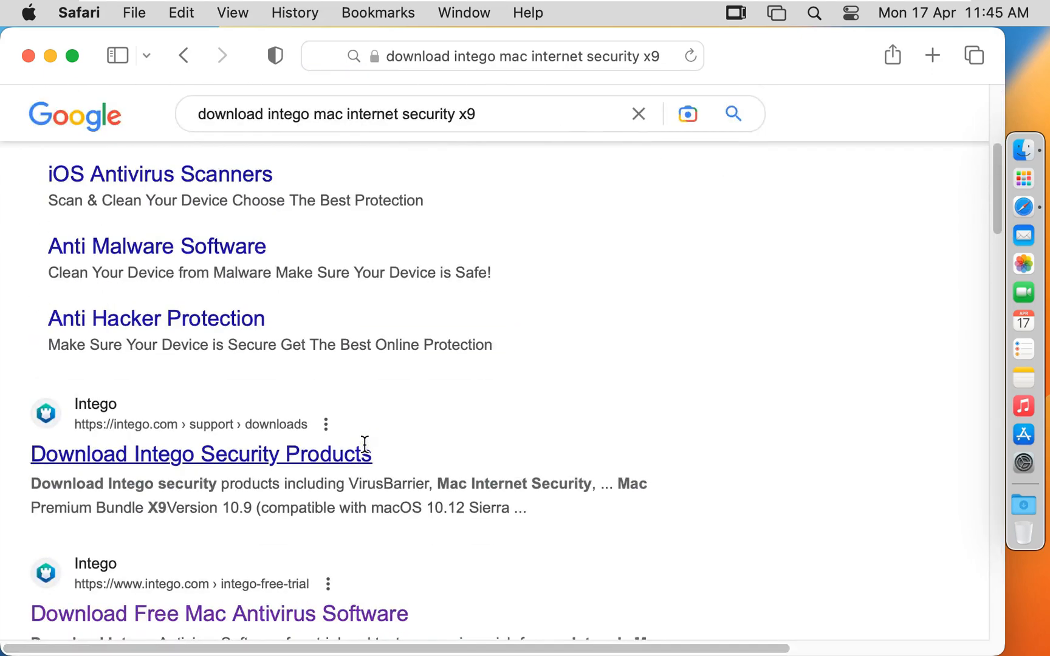
{"action": "mouse_move", "coordinate": [226, 460]}
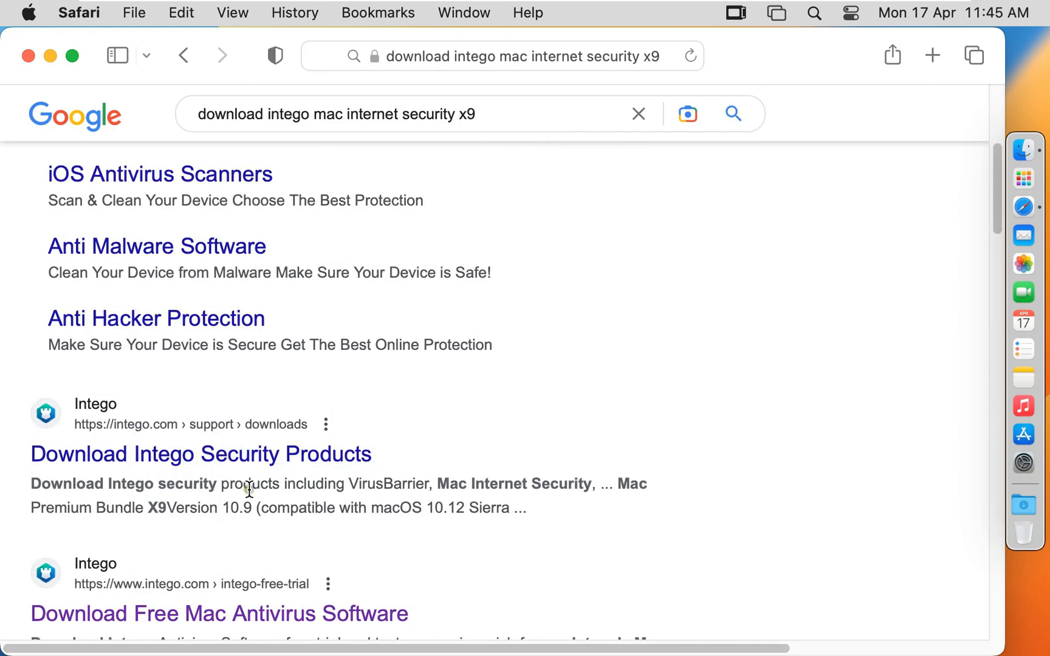
{"action": "scroll", "scroll_direction": "down", "scroll_amount": 3}
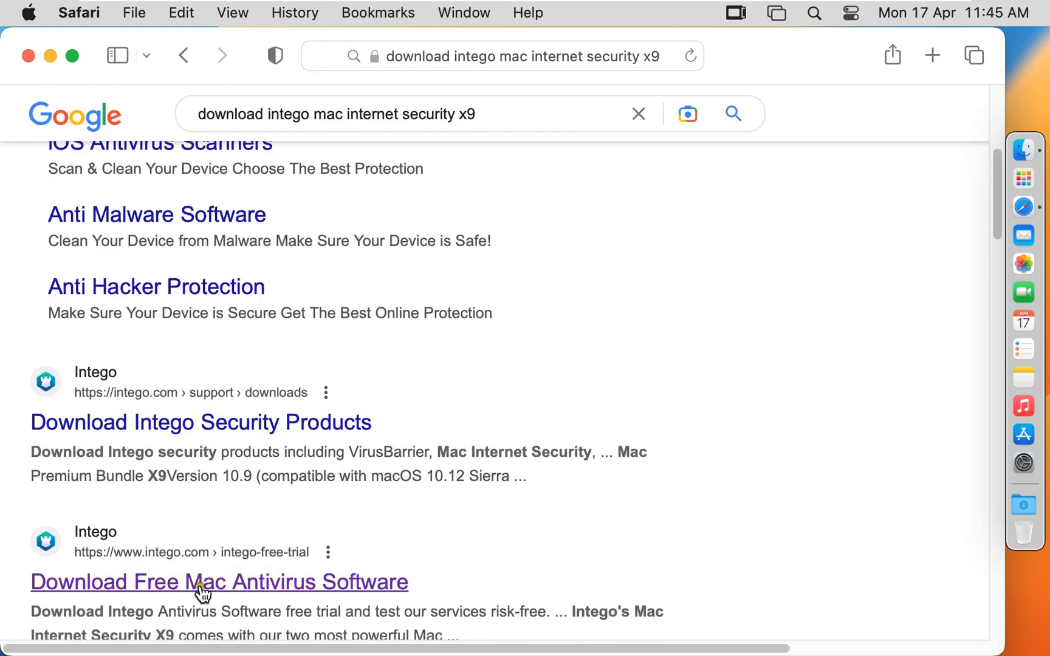
{"action": "scroll", "scroll_direction": "down", "scroll_amount": 3}
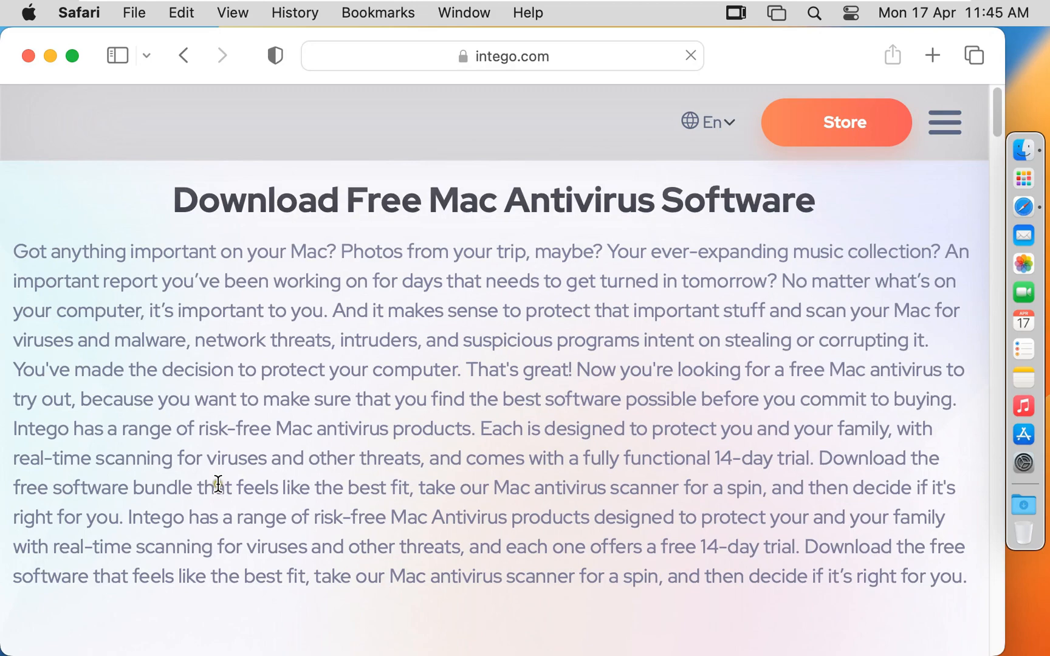
Step: Download the Mac Internet Security X9 free trial .dmg, allowing downloads from intego.com
{"action": "scroll", "scroll_direction": "down", "scroll_amount": 3}
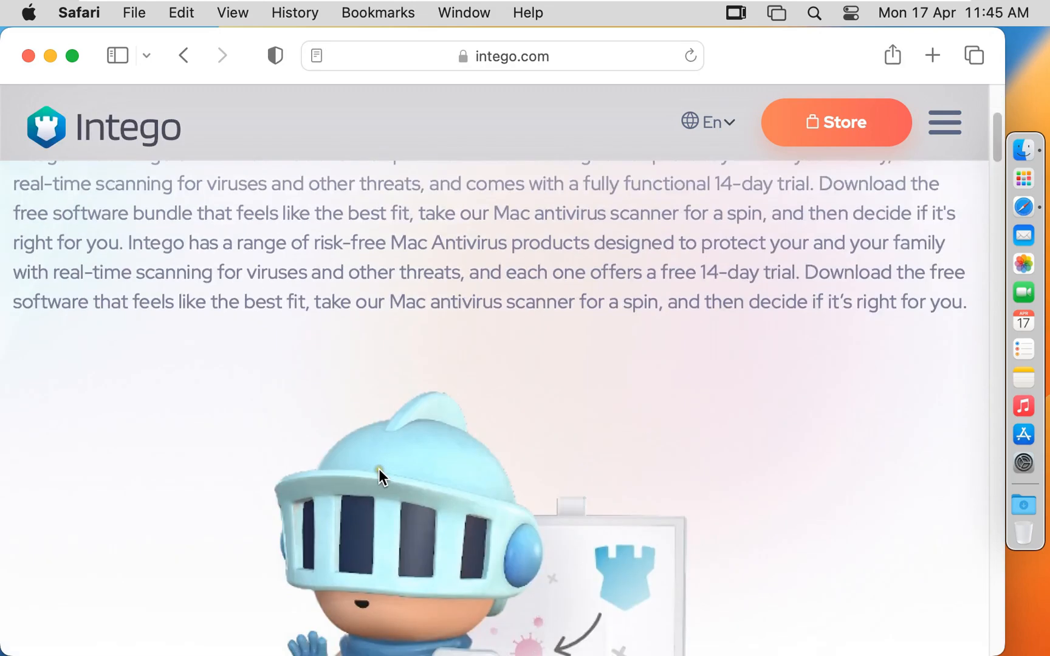
{"action": "scroll", "scroll_direction": "down", "scroll_amount": 3}
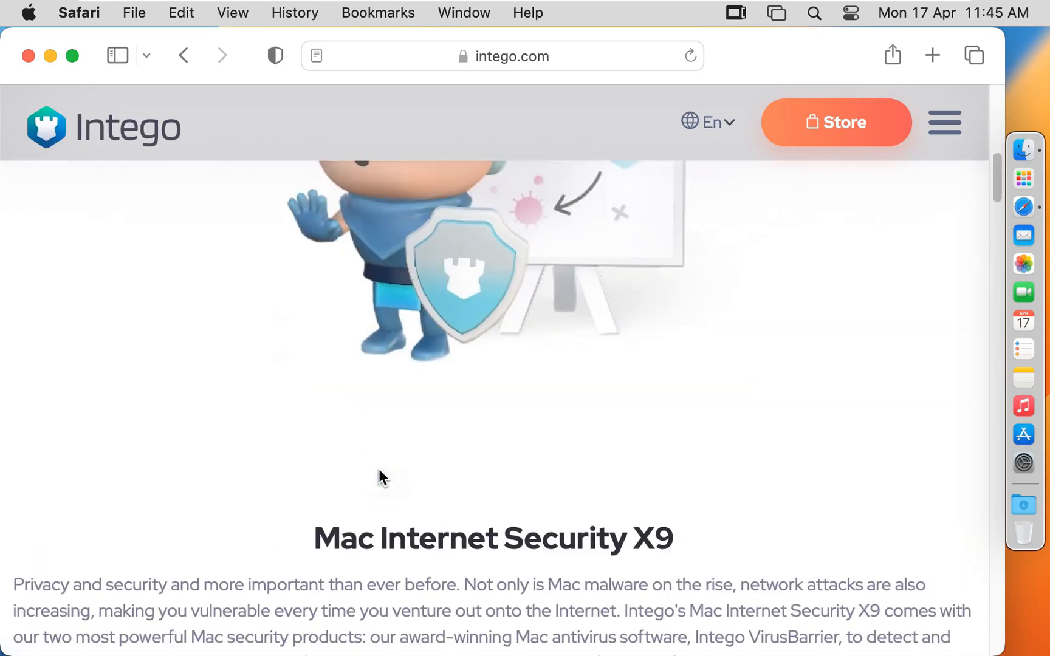
{"action": "scroll", "scroll_direction": "down", "scroll_amount": 3}
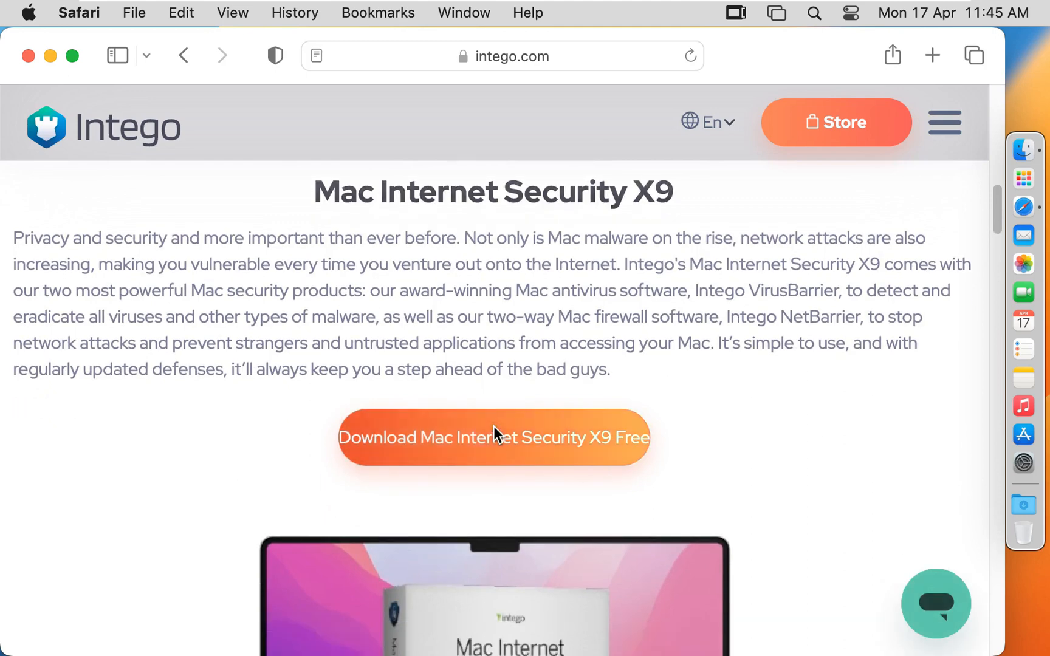
{"action": "scroll", "scroll_direction": "down", "scroll_amount": 3}
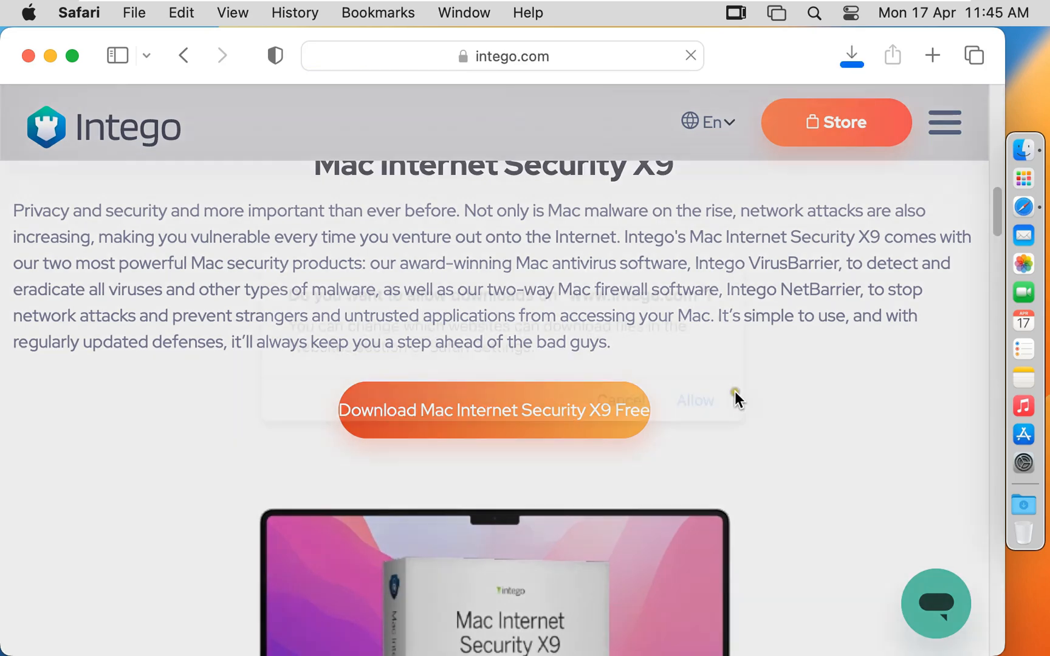
{"action": "left_click", "coordinate": [493, 410]}
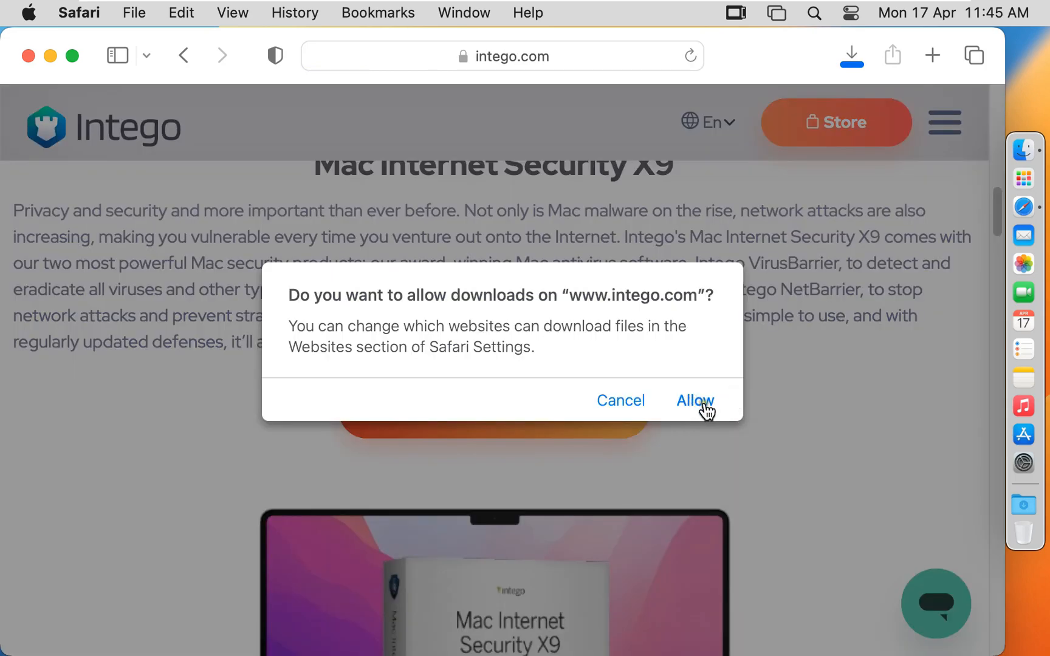
{"action": "left_click", "coordinate": [695, 401]}
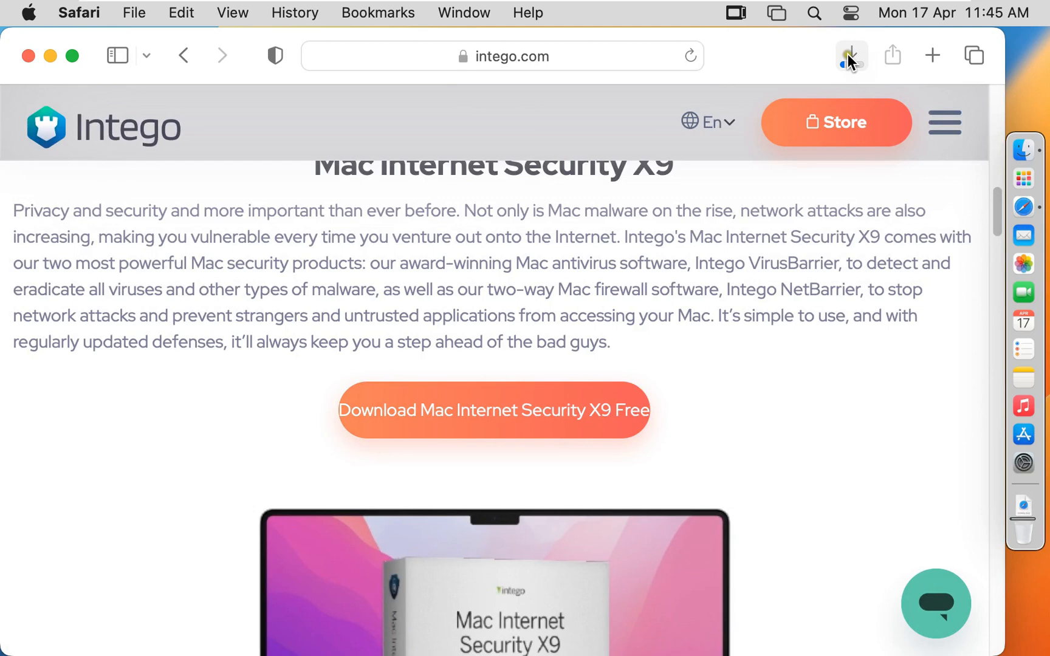
Step: Check the downloaded trial file in Downloads and close the Safari window
{"action": "left_click", "coordinate": [851, 55]}
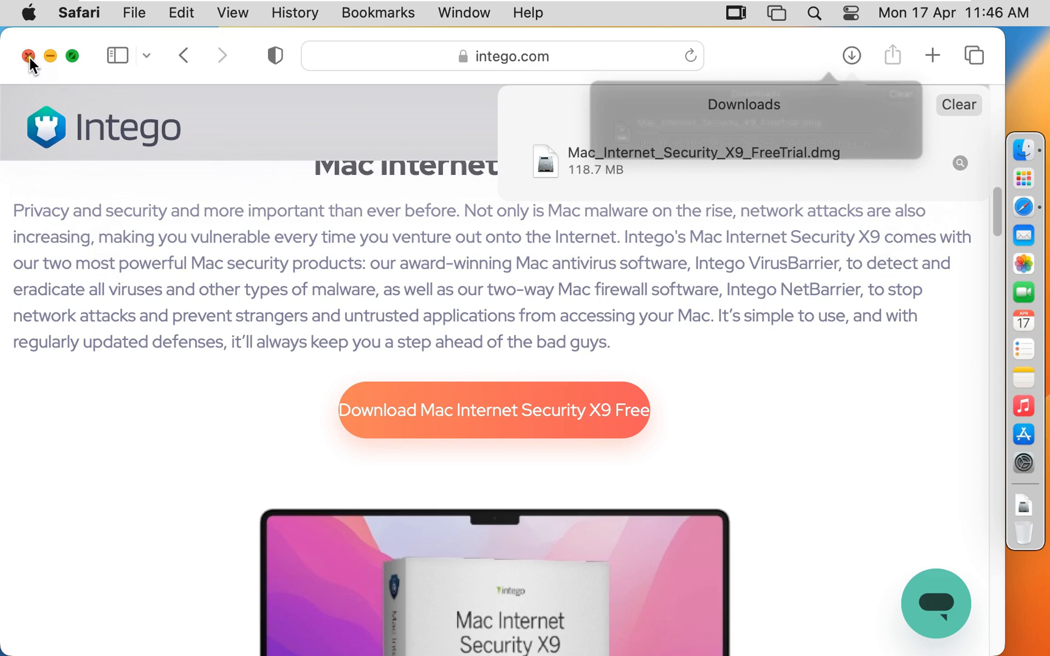
{"action": "left_click", "coordinate": [25, 56]}
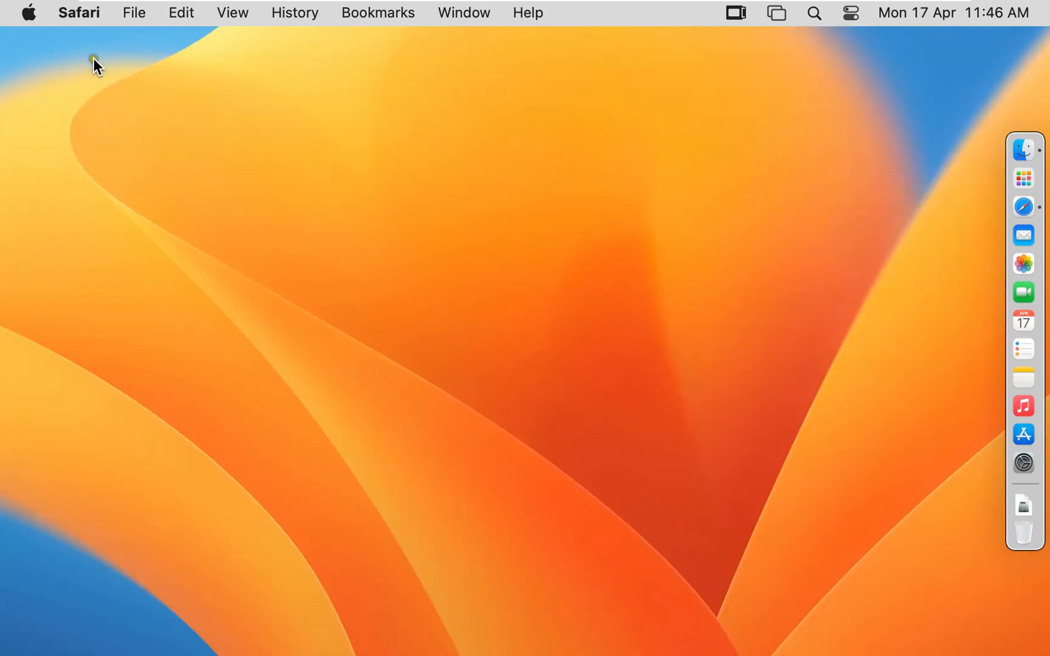
Step: Mount Mac_Internet_Security_X9_FreeTrial.dmg from the Downloads folder in Finder
{"action": "left_click", "coordinate": [1023, 161]}
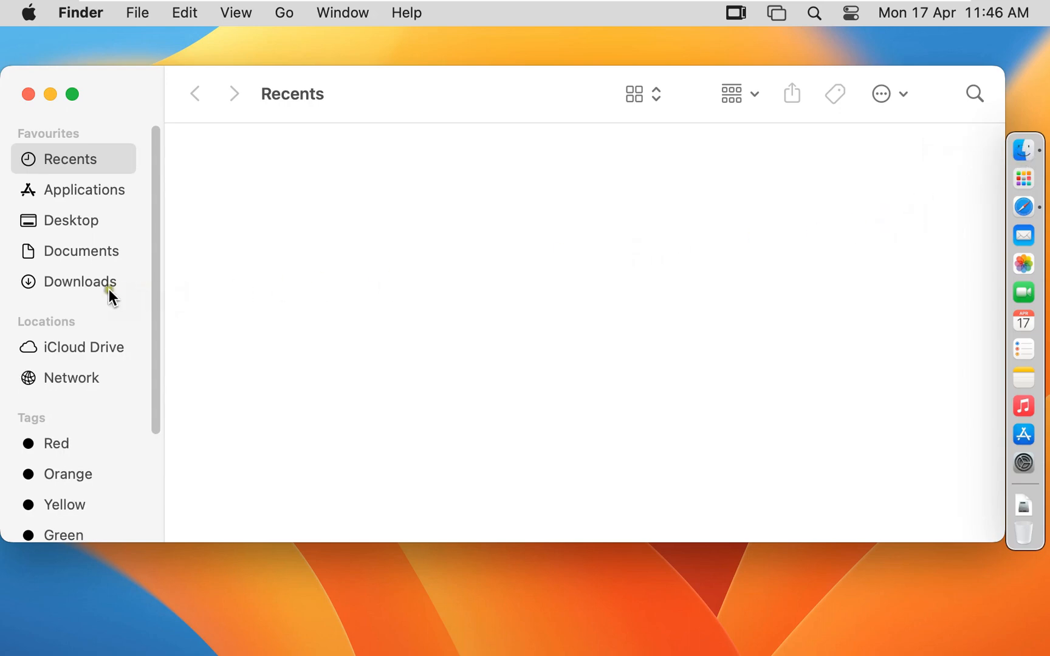
{"action": "left_click", "coordinate": [80, 281]}
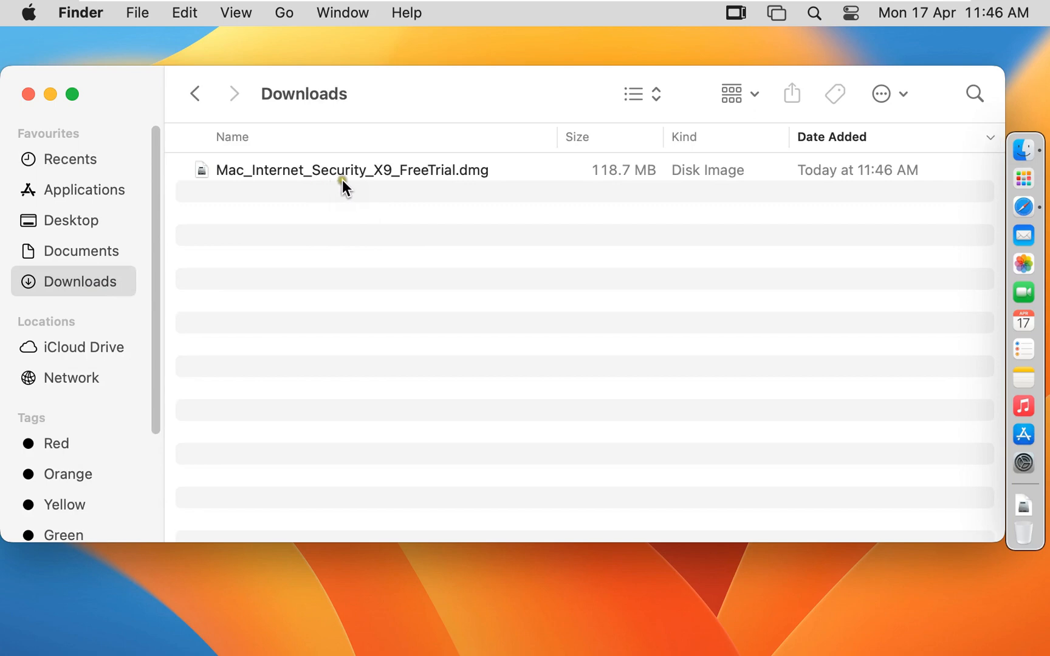
{"action": "mouse_move", "coordinate": [445, 186]}
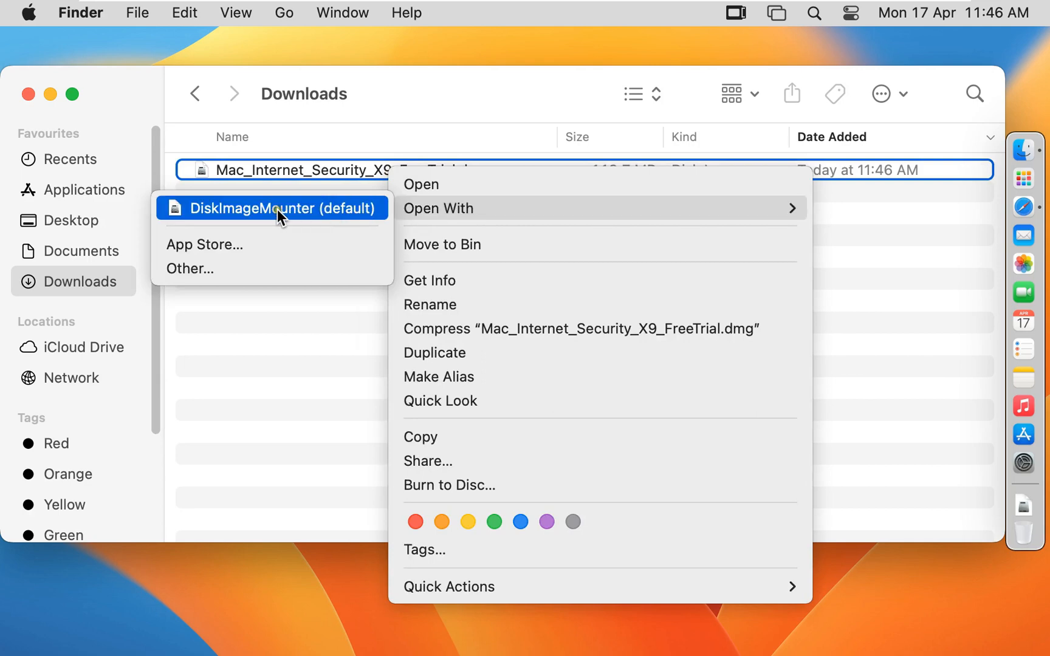
{"action": "left_click", "coordinate": [274, 209]}
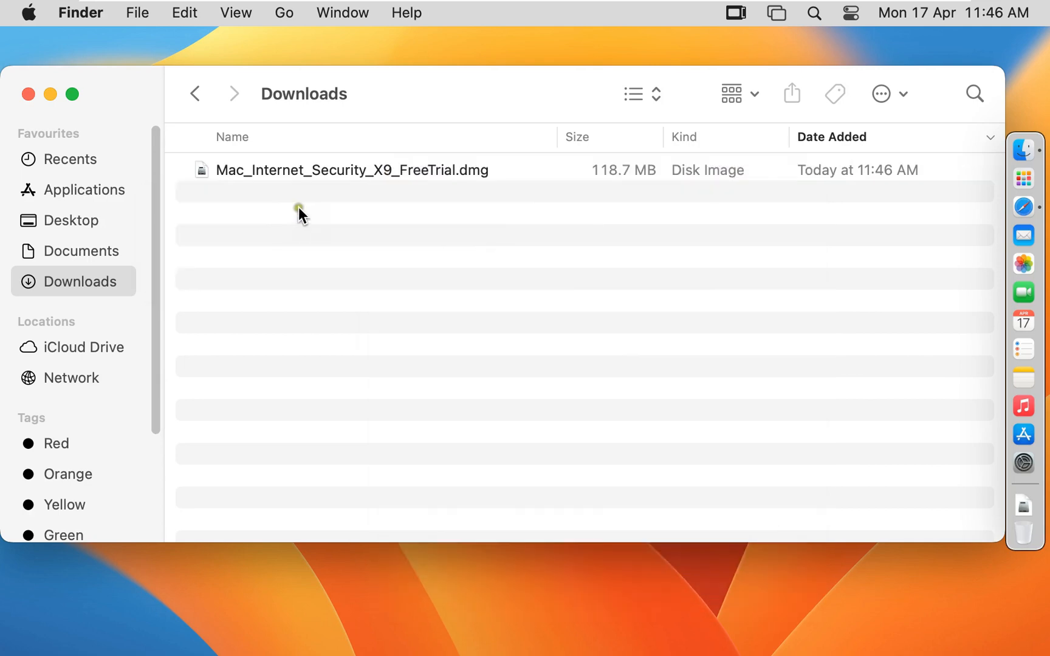
{"action": "double_click", "coordinate": [352, 170]}
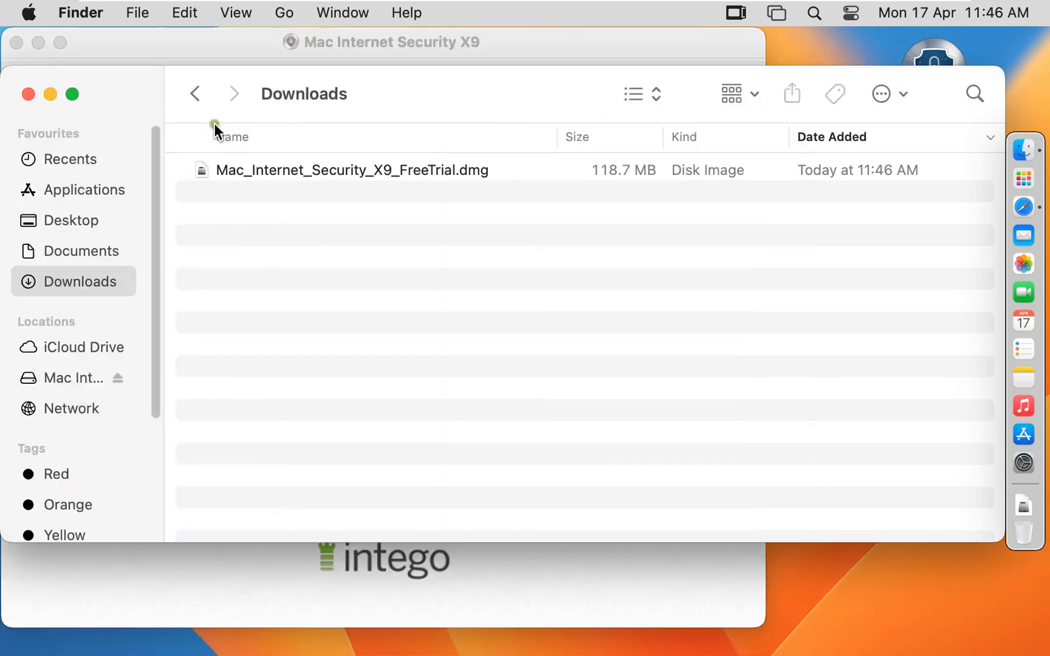
Step: Launch the installer package from the mounted disk and confirm opening it
{"action": "double_click", "coordinate": [351, 170]}
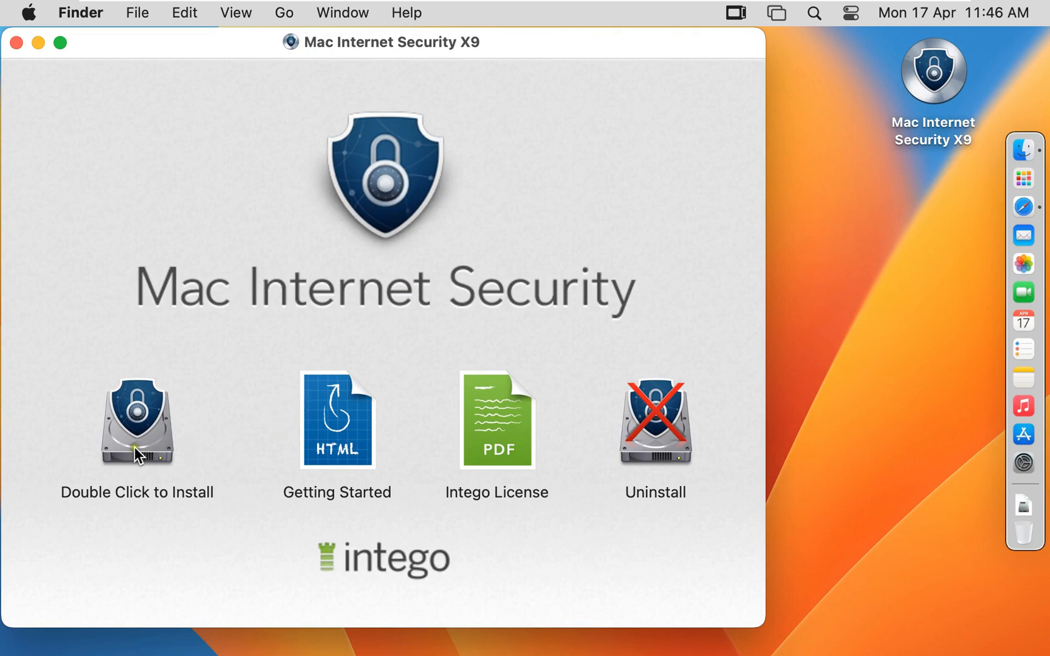
{"action": "mouse_move", "coordinate": [149, 427]}
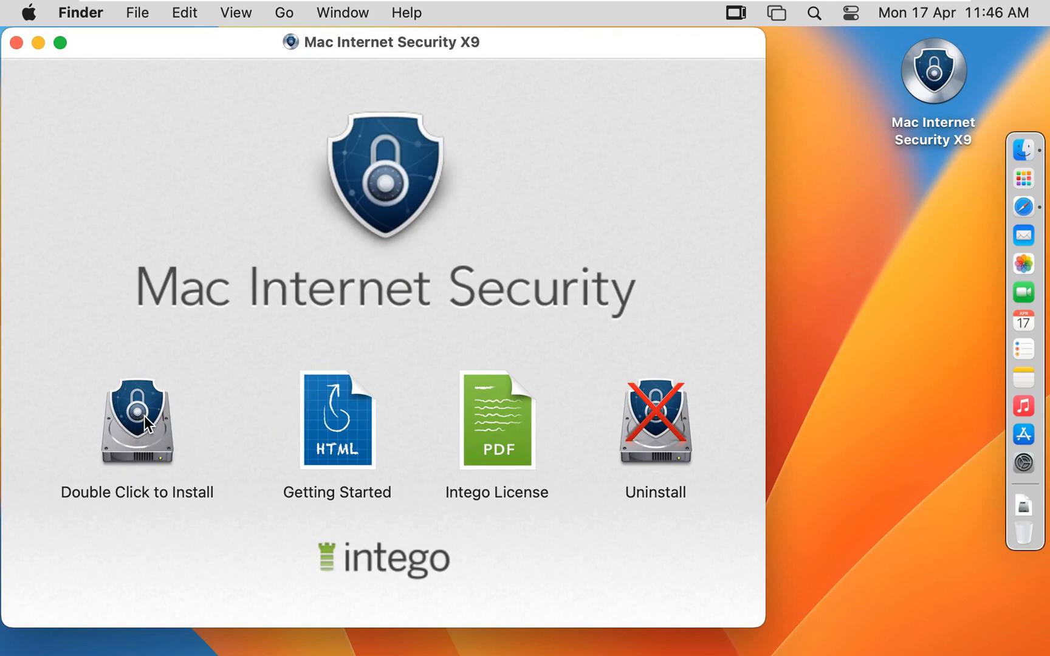
{"action": "left_click", "coordinate": [137, 423]}
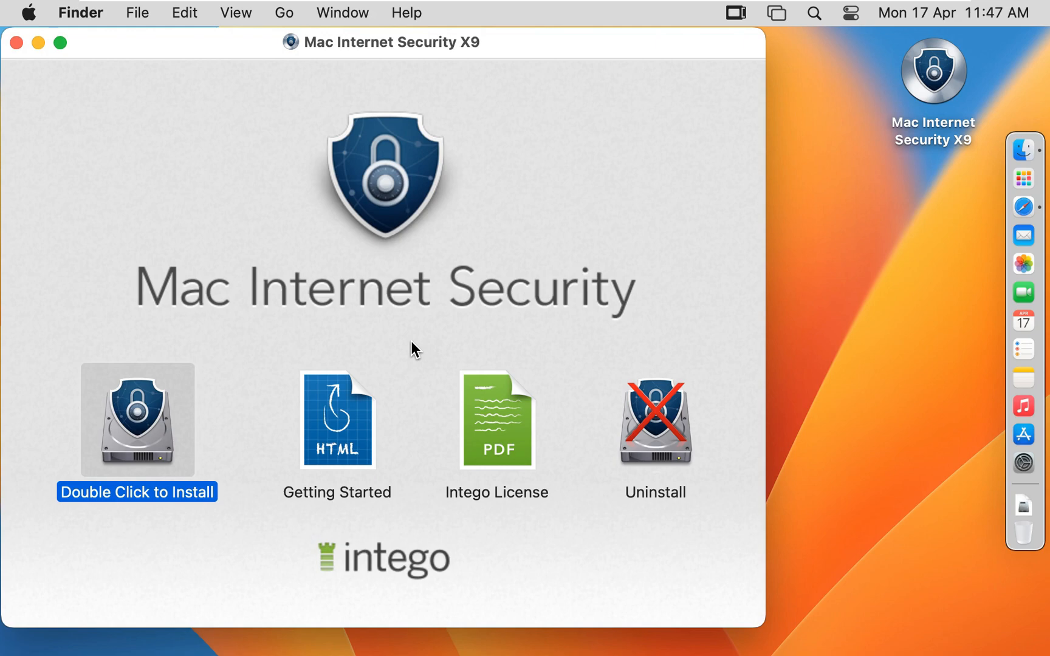
{"action": "double_click", "coordinate": [138, 421]}
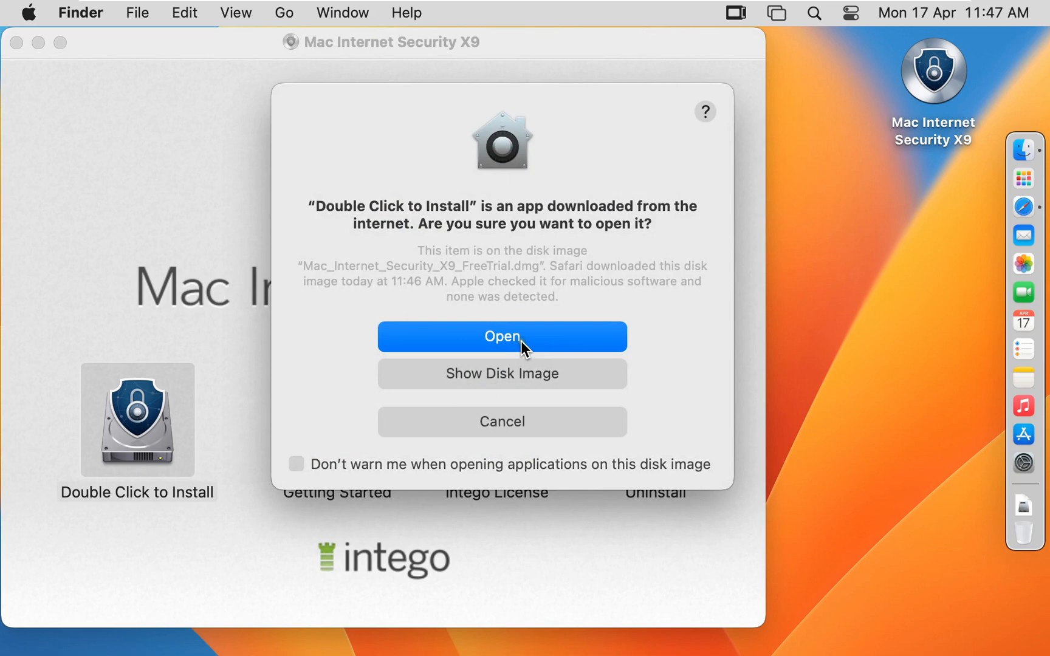
{"action": "left_click", "coordinate": [502, 336]}
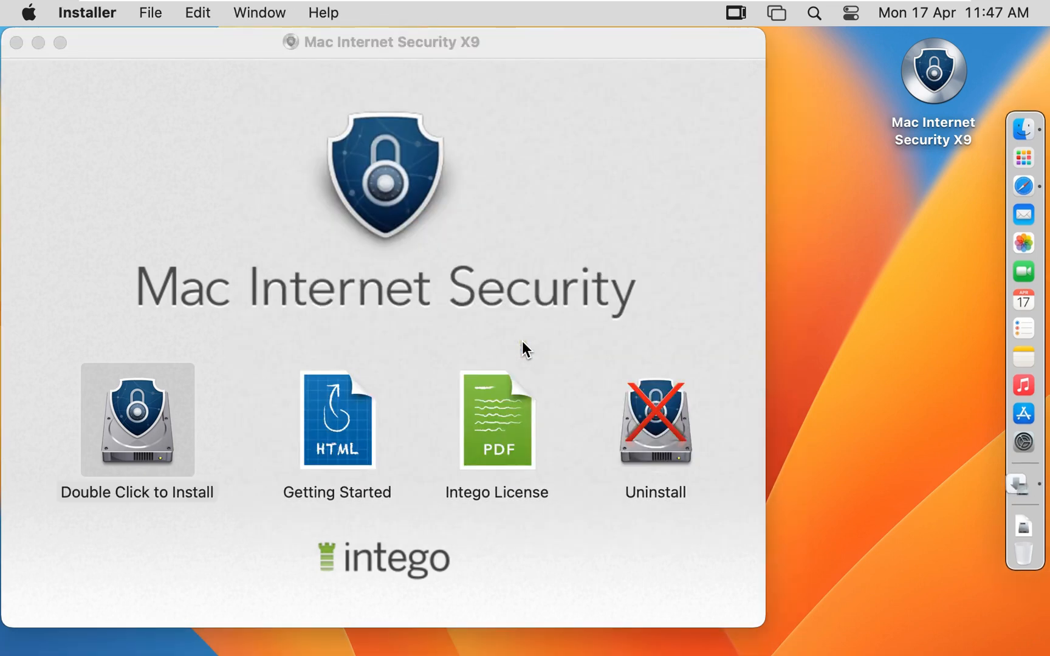
Step: Grant the installer Downloads access and allow its compatibility check
{"action": "double_click", "coordinate": [135, 421]}
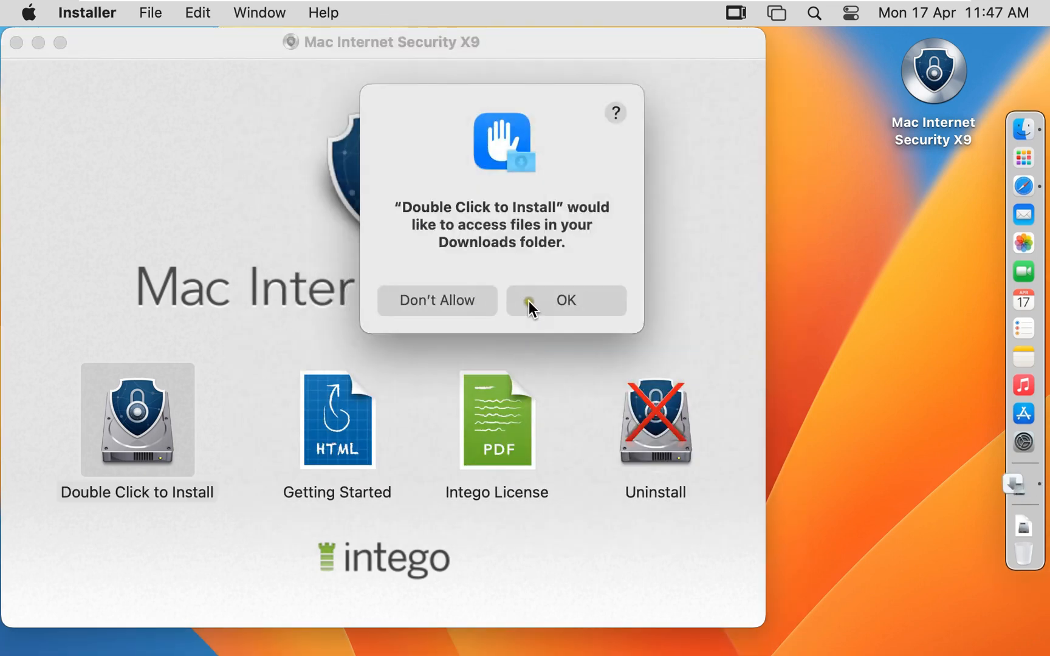
{"action": "left_click", "coordinate": [566, 301]}
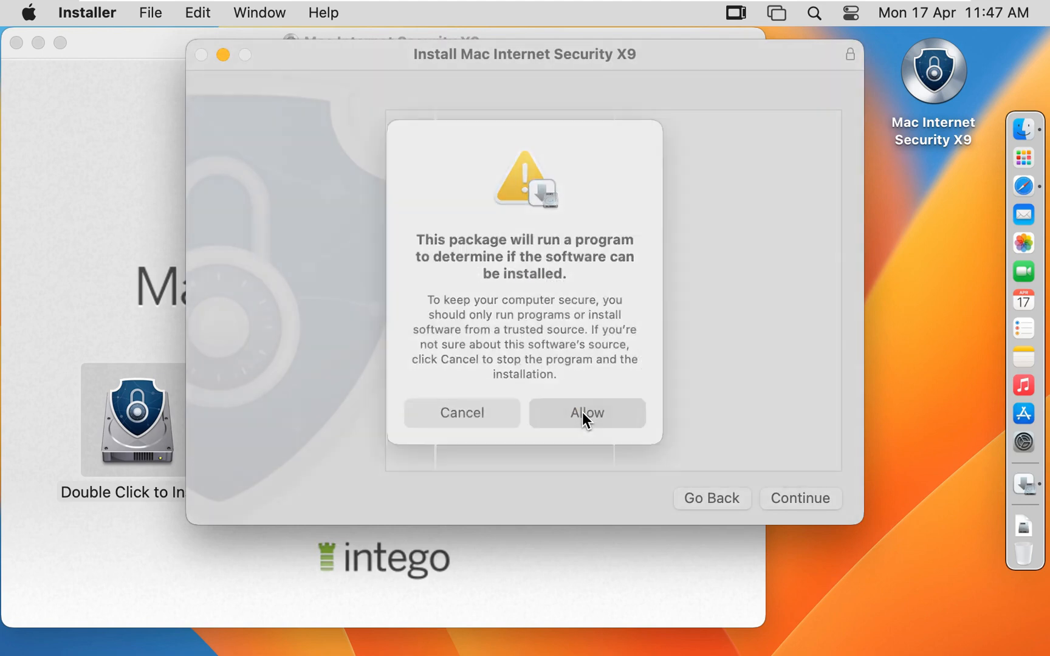
{"action": "left_click", "coordinate": [587, 413]}
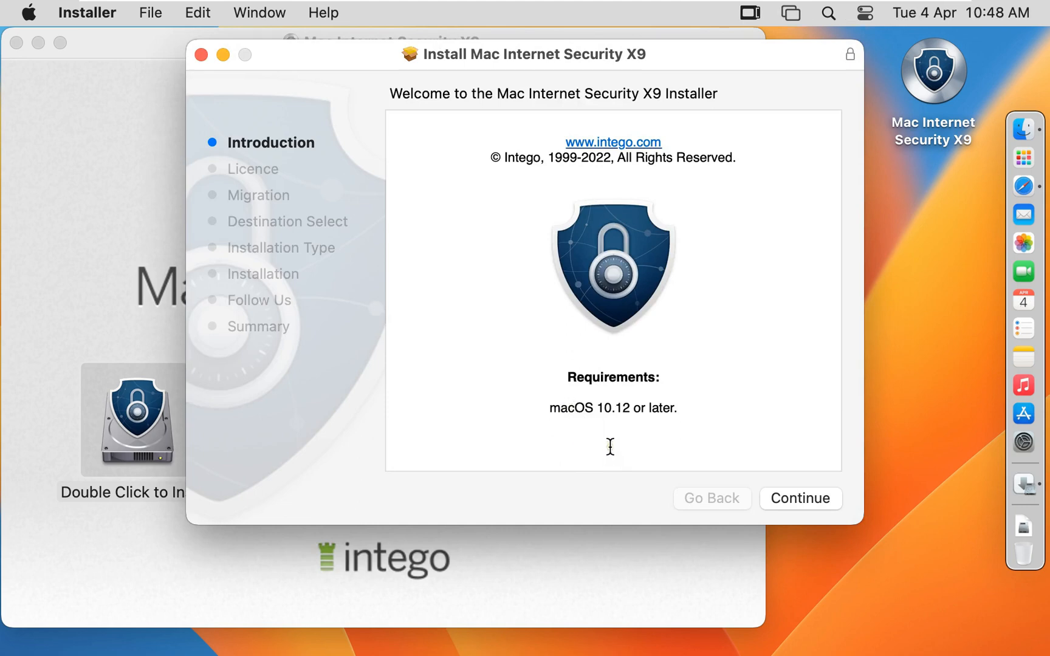
Step: Continue past the introduction and licence and start the standard install on Ventura13.3
{"action": "left_click", "coordinate": [800, 498]}
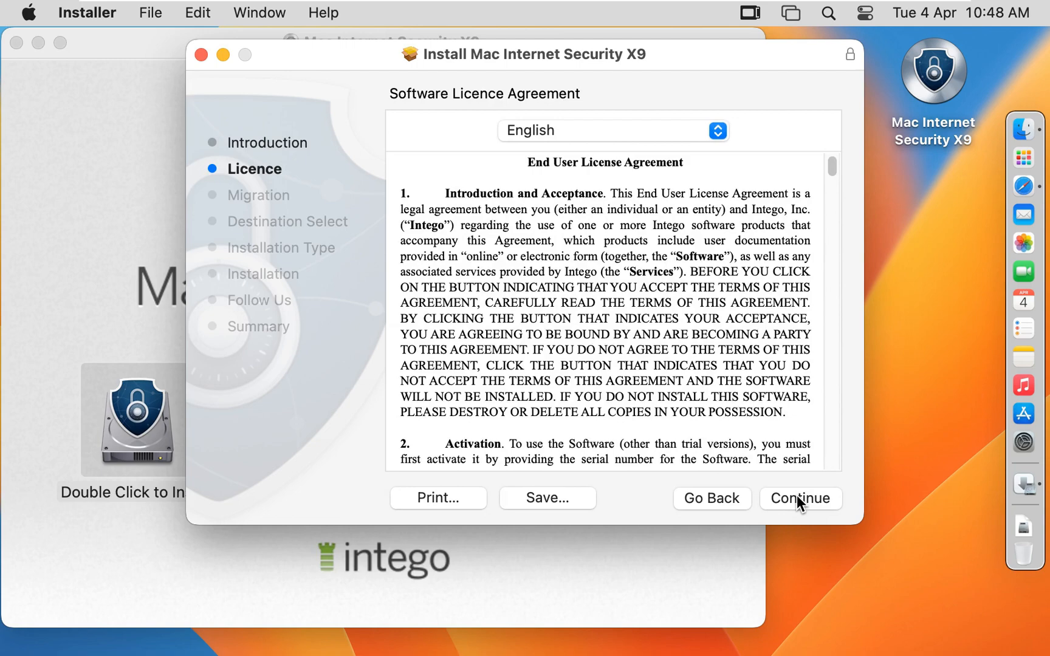
{"action": "left_click", "coordinate": [799, 498]}
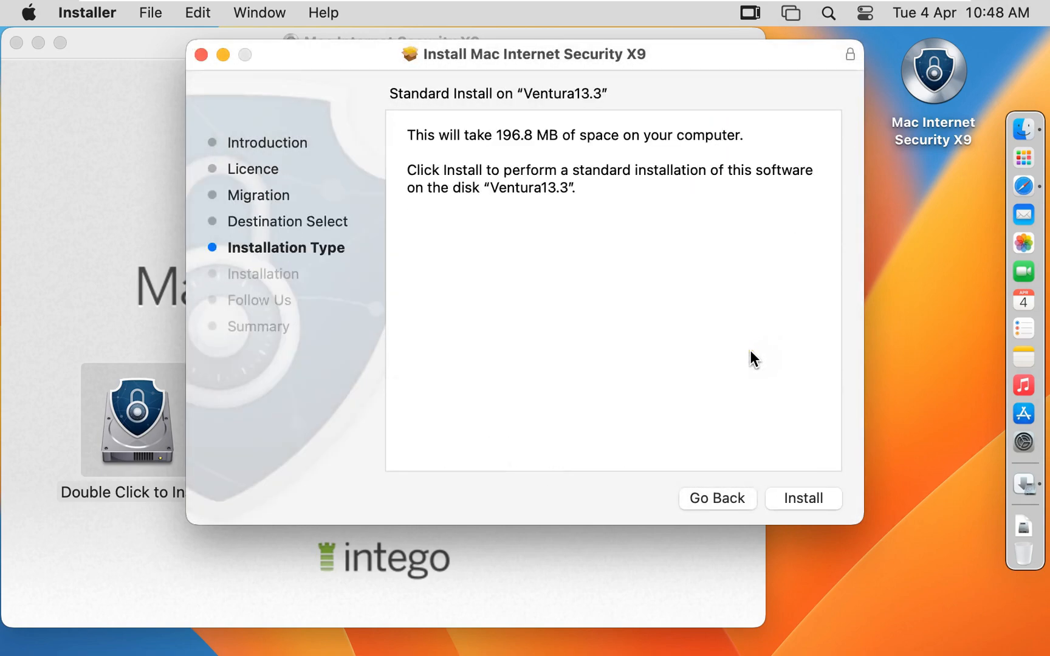
{"action": "mouse_move", "coordinate": [526, 155]}
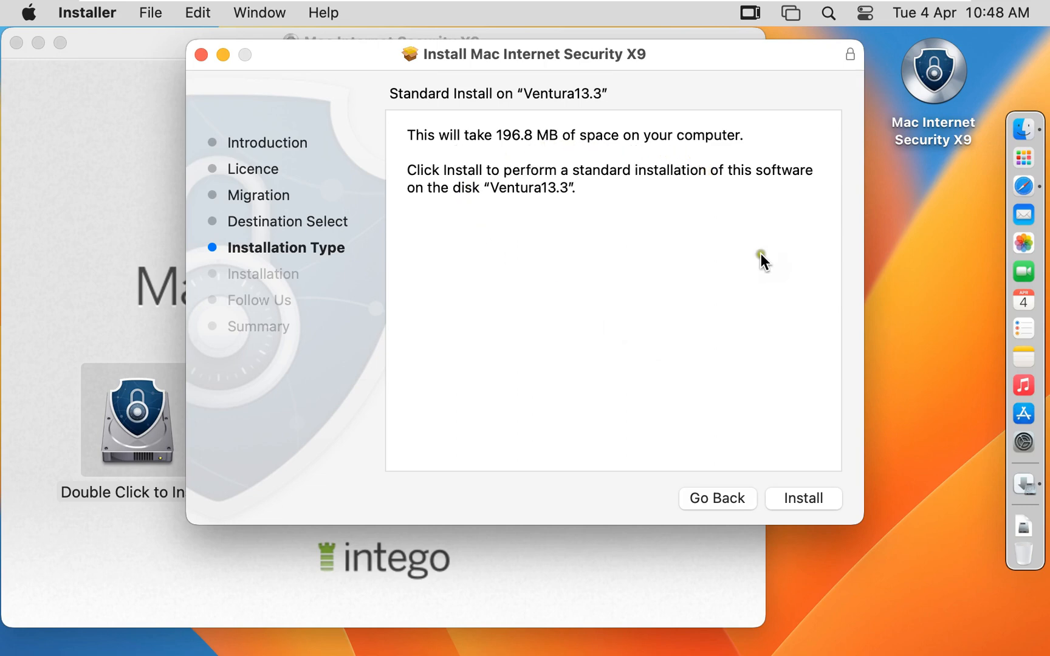
{"action": "left_click", "coordinate": [803, 498]}
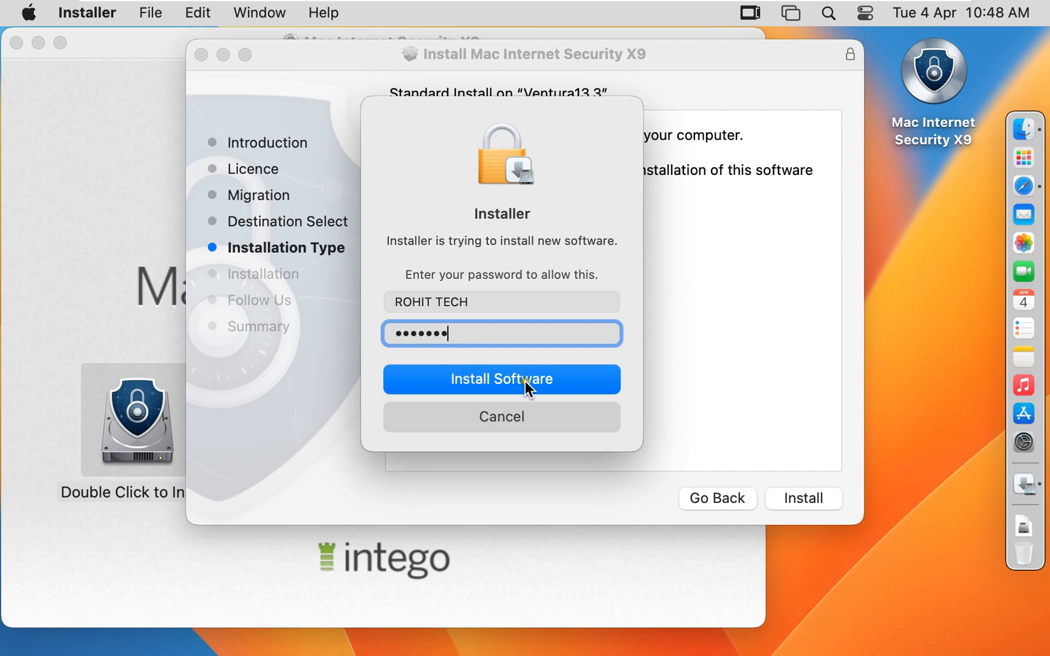
Step: Authorize the software installation with the administrator password
{"action": "left_click", "coordinate": [502, 379]}
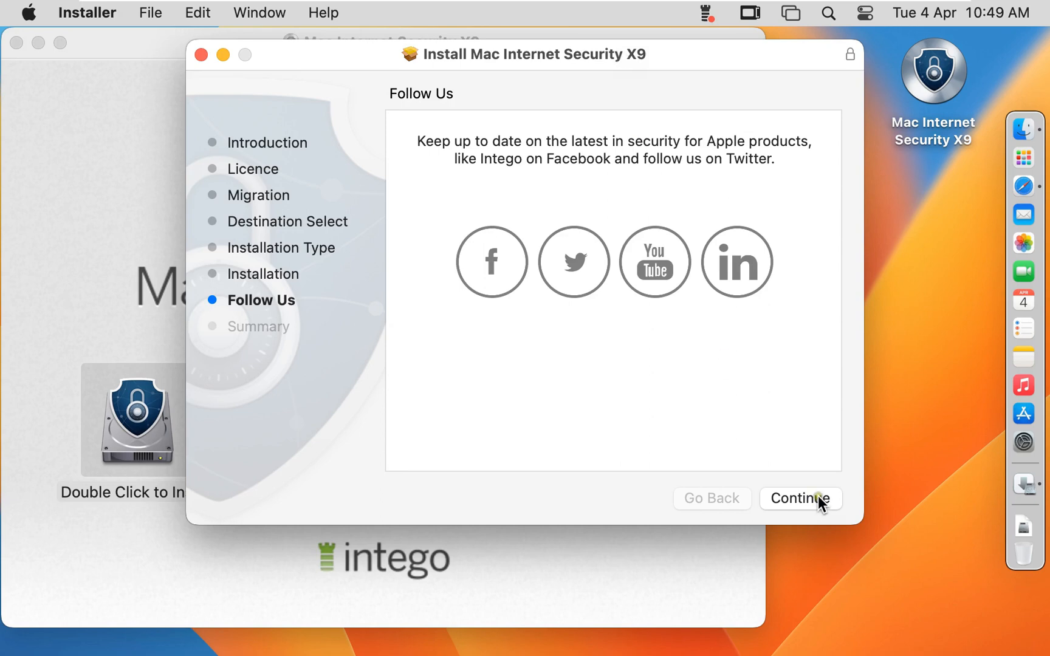
Step: Finish the Follow Us and Summary steps, closing the installer and disk window
{"action": "left_click", "coordinate": [800, 498]}
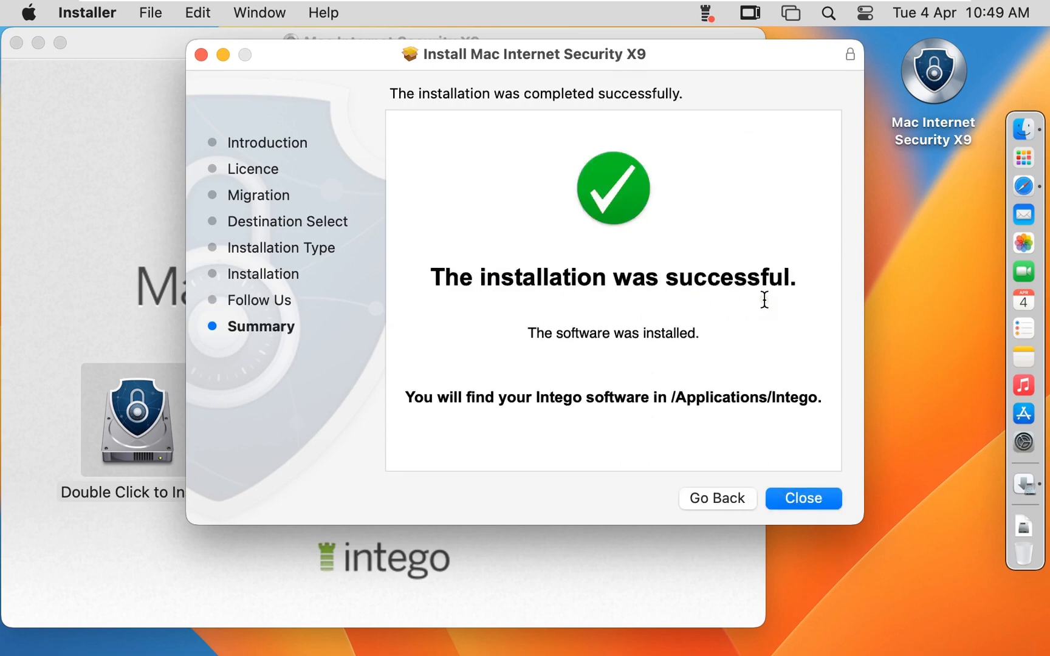
{"action": "mouse_move", "coordinate": [809, 517]}
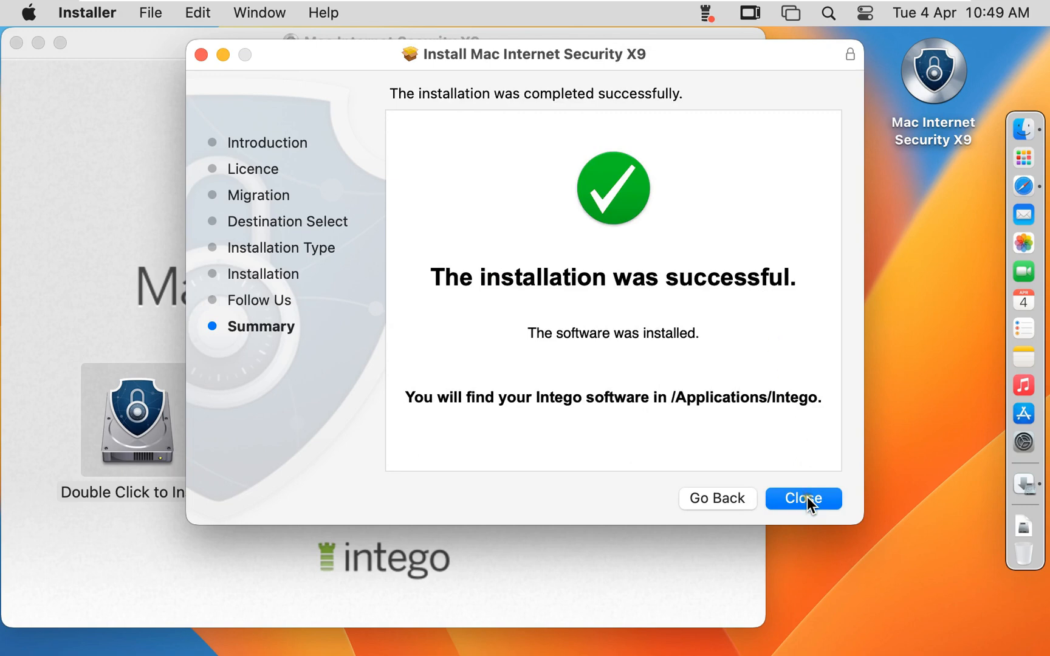
{"action": "left_click", "coordinate": [803, 498]}
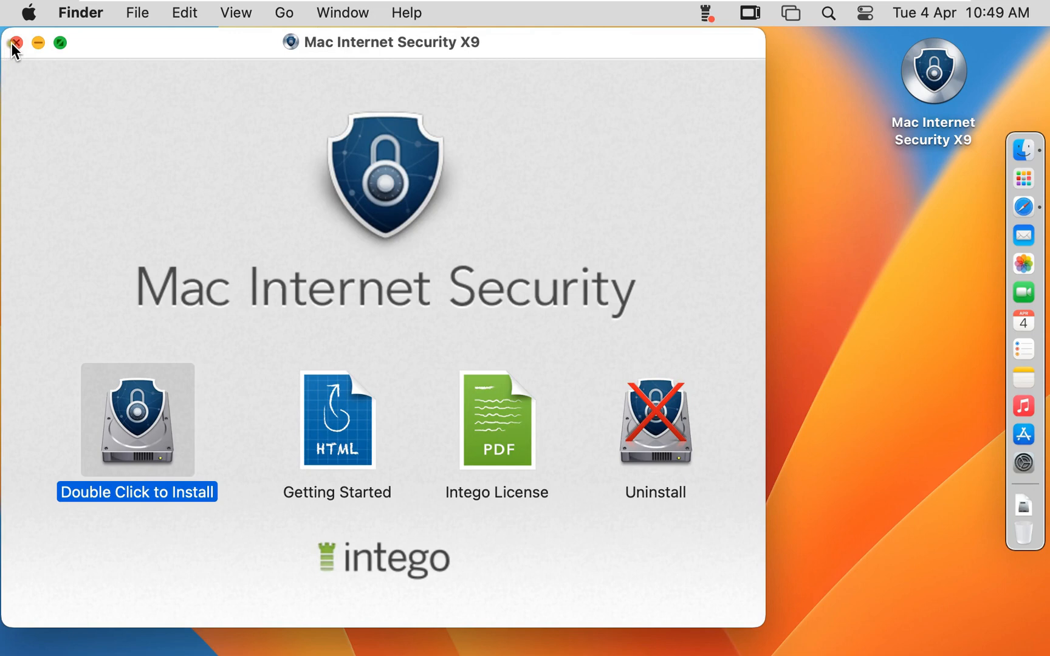
{"action": "left_click", "coordinate": [18, 44]}
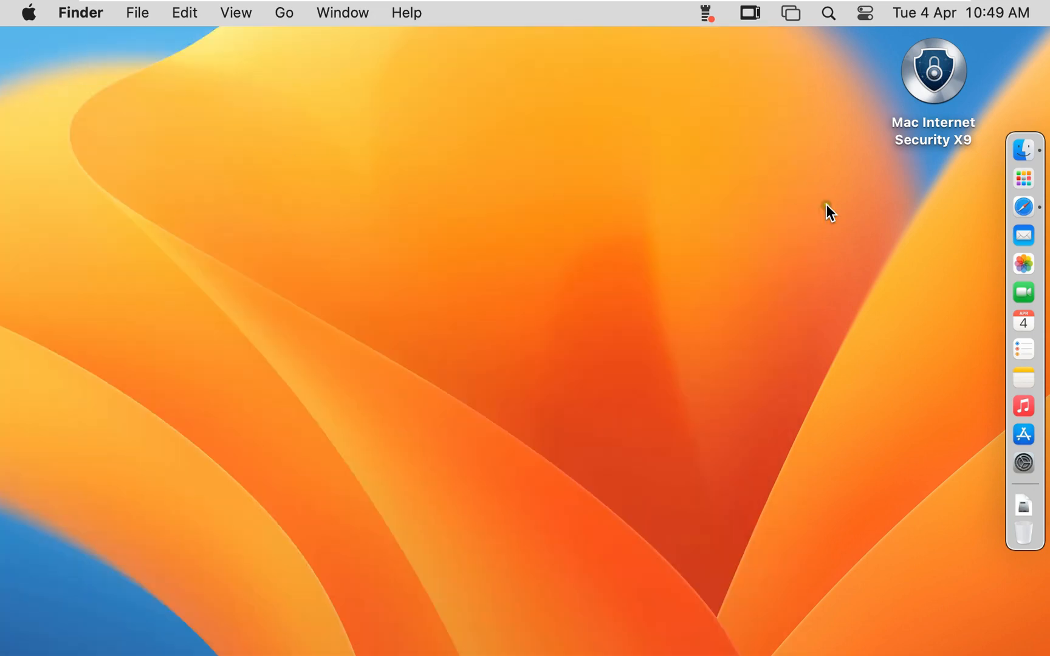
Step: Eject the Mac Internet Security X9 disk from the desktop
{"action": "right_click", "coordinate": [933, 70]}
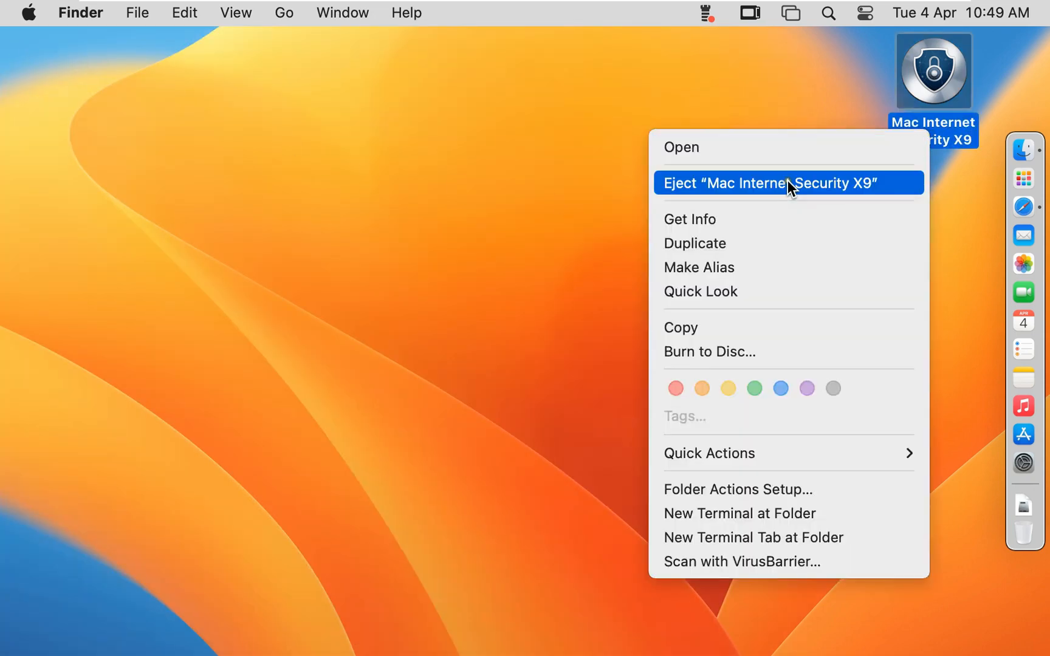
{"action": "left_click", "coordinate": [788, 184]}
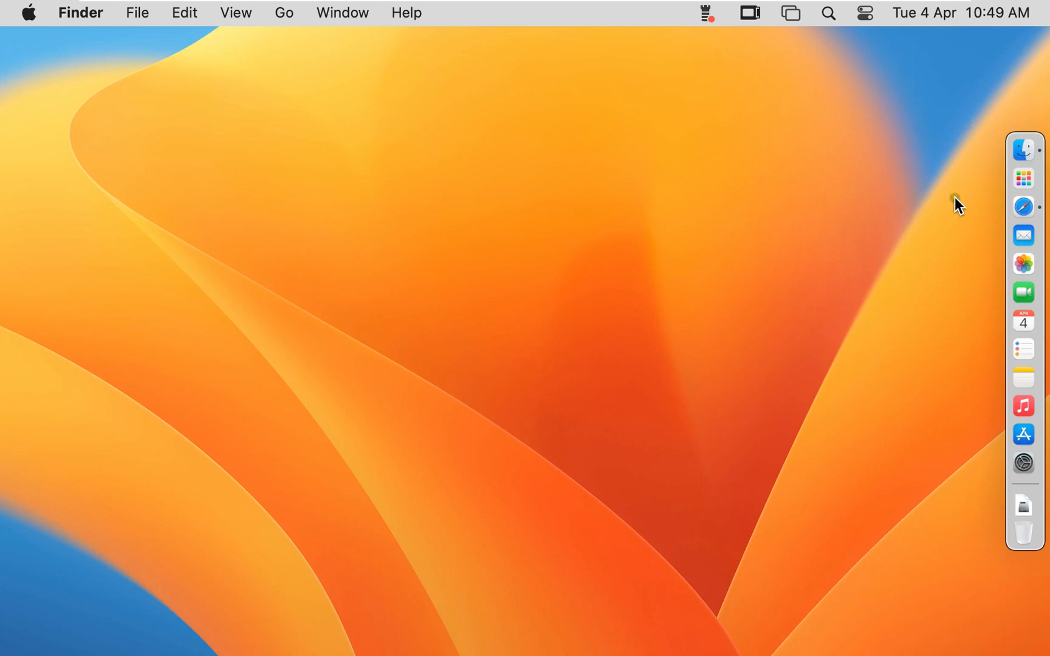
Step: Launch VirusBarrier, choose the free trial and advance to the Full Disk Access step
{"action": "left_click", "coordinate": [1022, 177]}
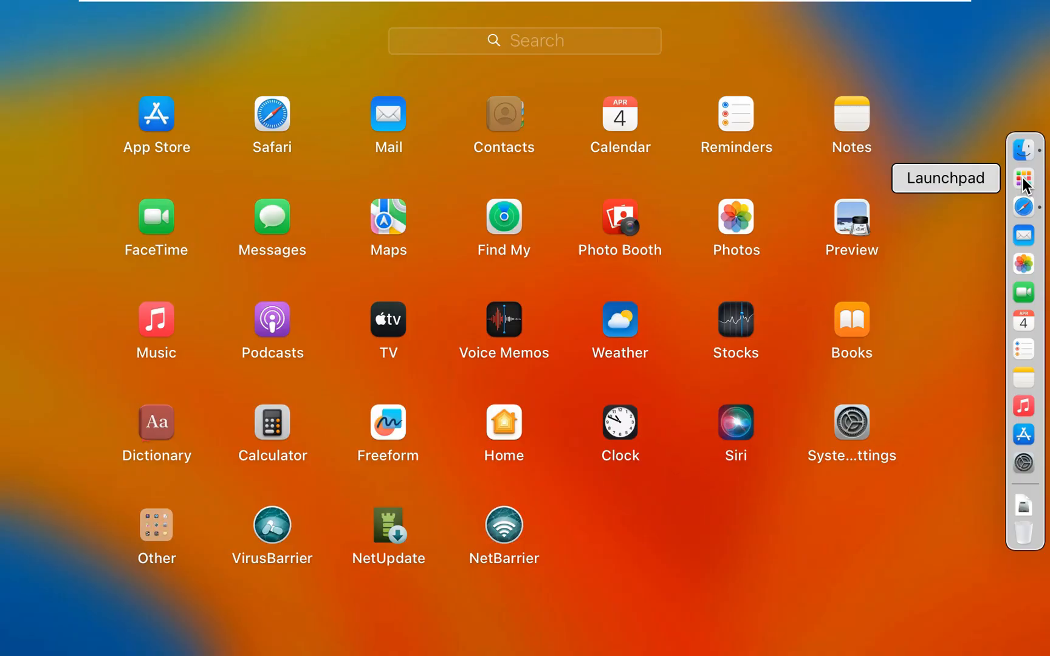
{"action": "mouse_move", "coordinate": [740, 557]}
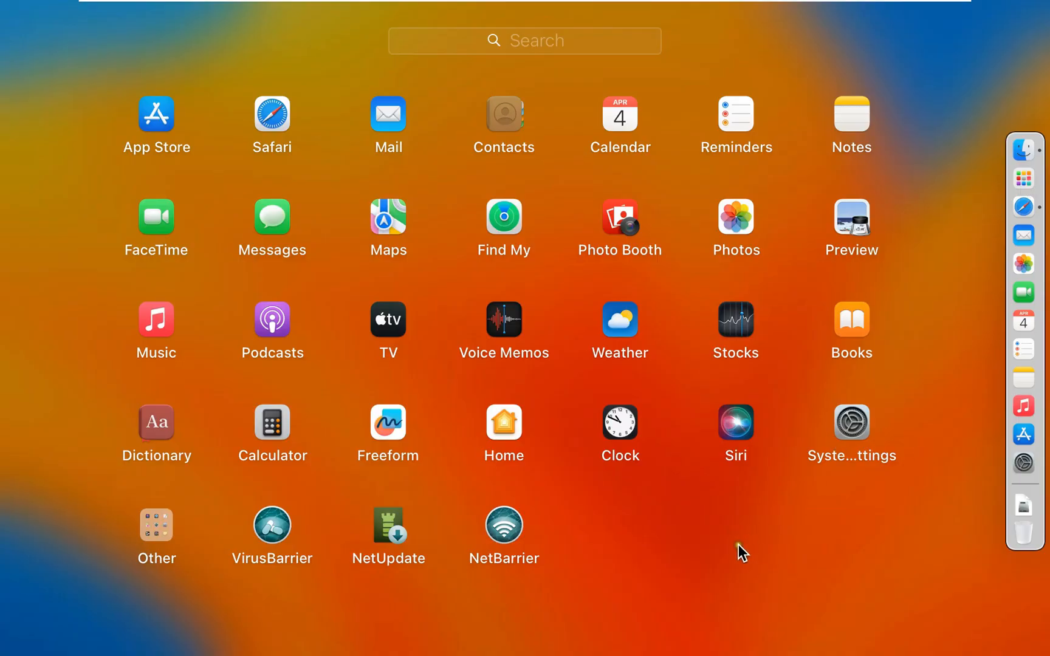
{"action": "mouse_move", "coordinate": [279, 526]}
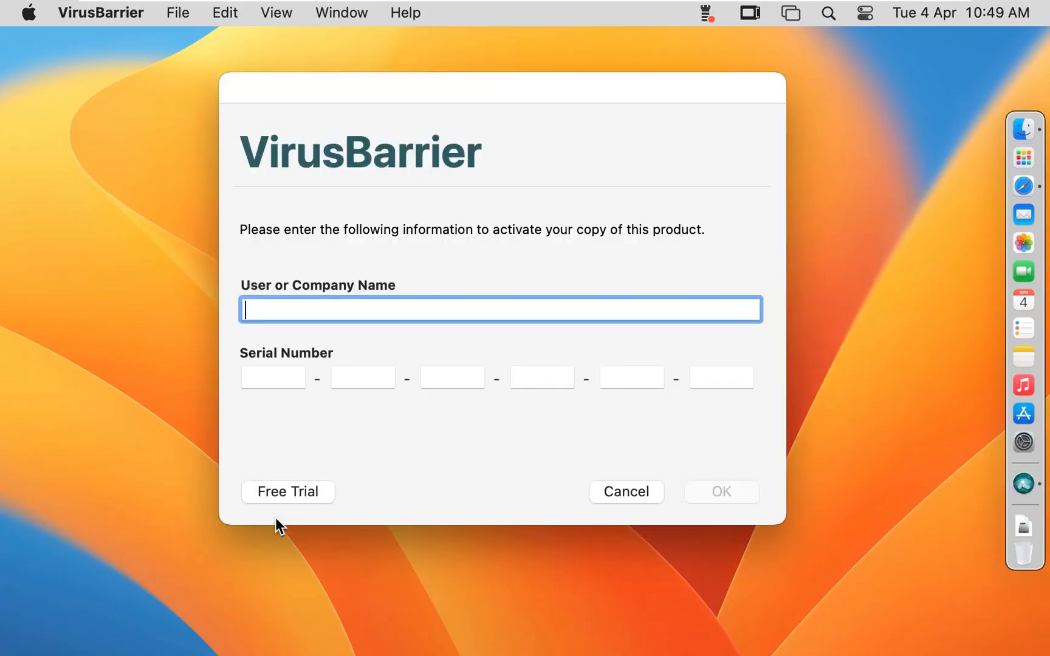
{"action": "left_click", "coordinate": [287, 490]}
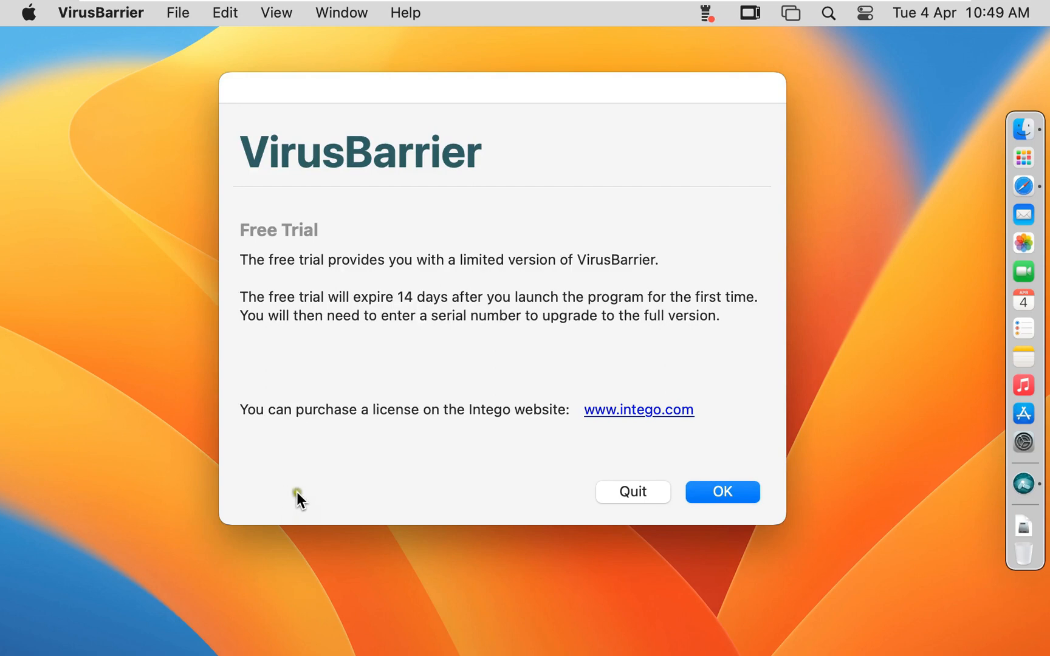
{"action": "left_click", "coordinate": [722, 492]}
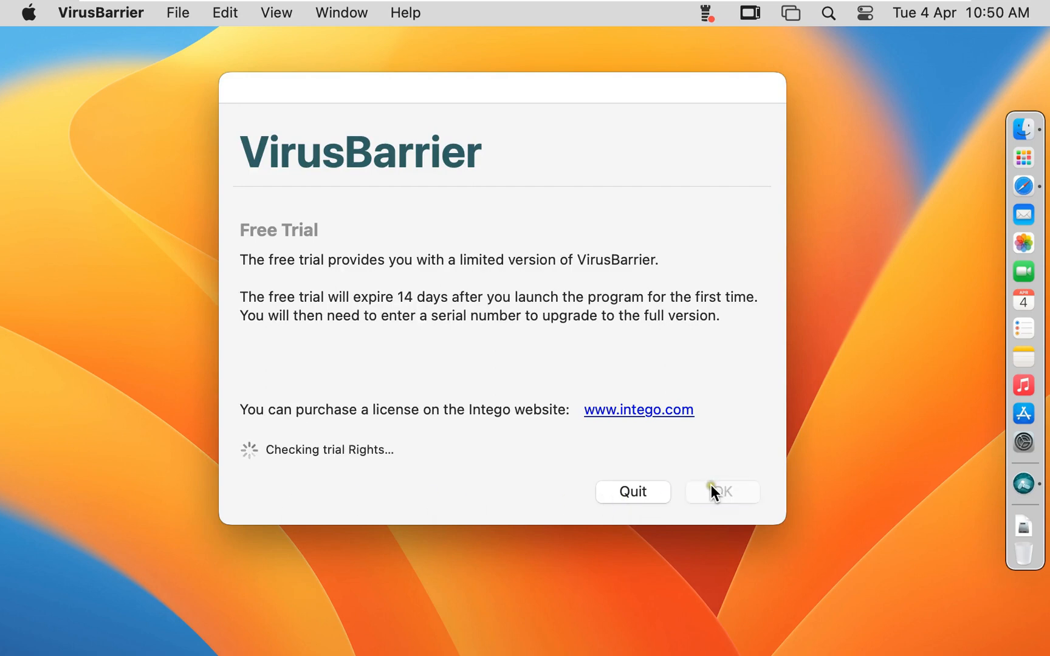
{"action": "left_click", "coordinate": [723, 492]}
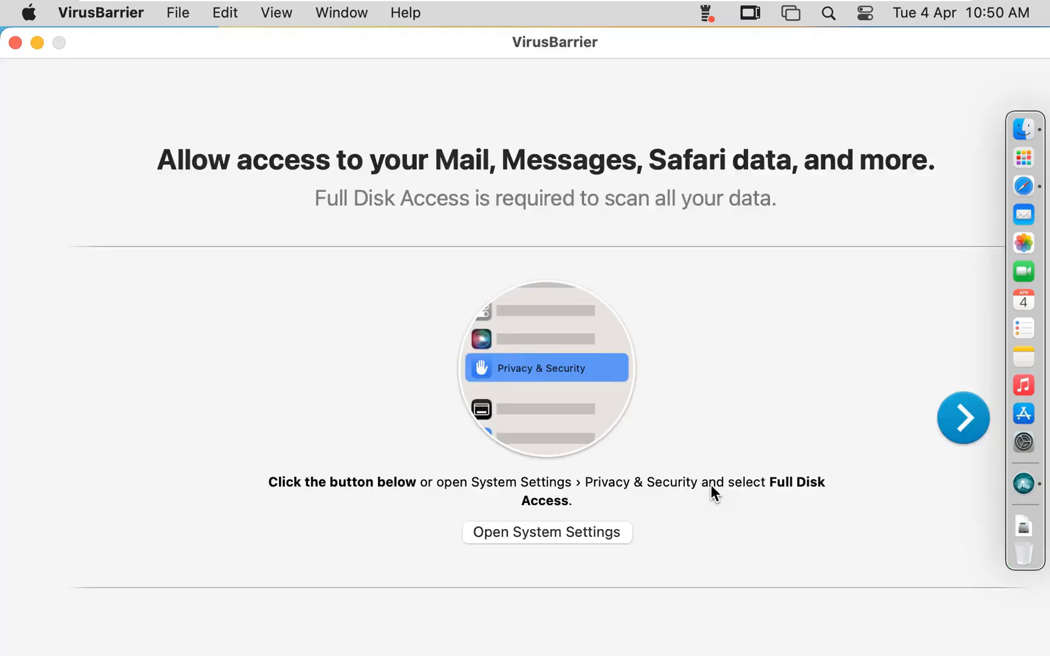
{"action": "mouse_move", "coordinate": [282, 170]}
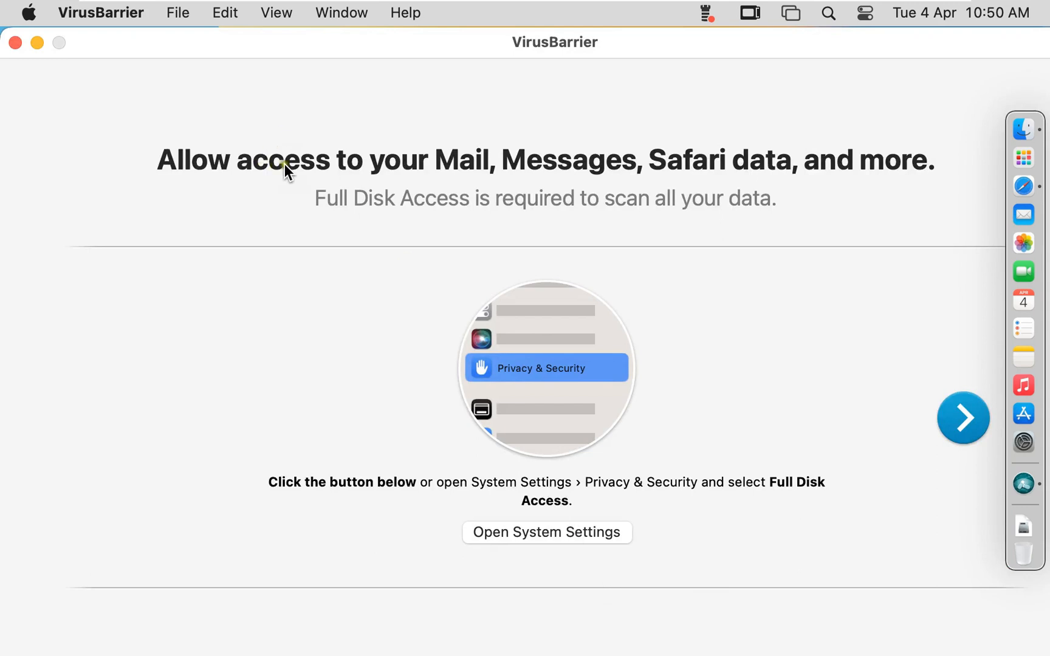
{"action": "mouse_move", "coordinate": [366, 212]}
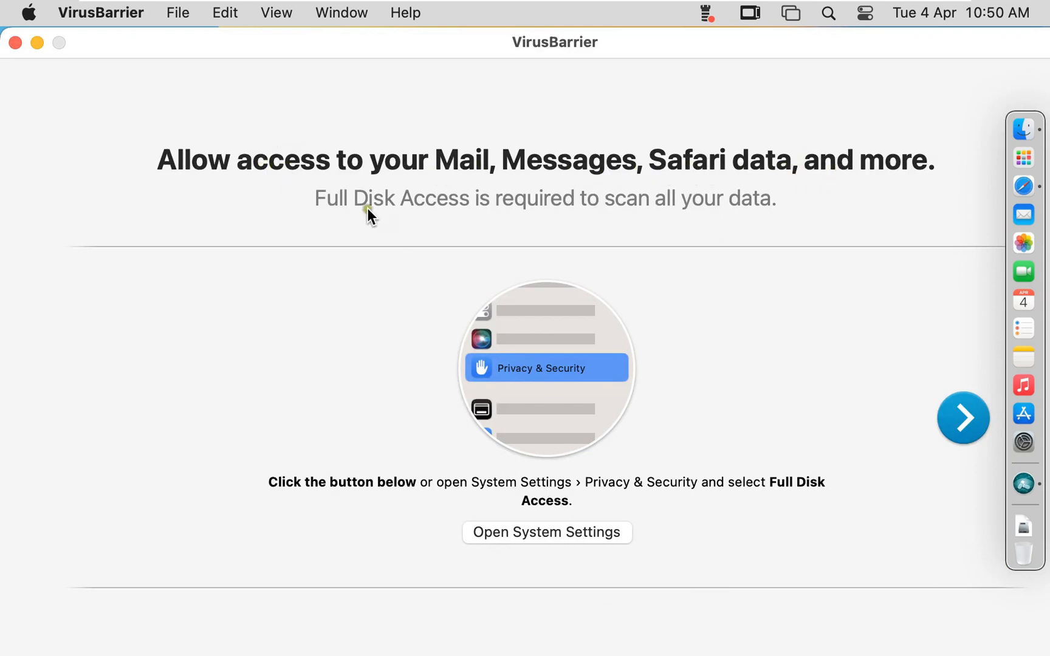
{"action": "mouse_move", "coordinate": [761, 205]}
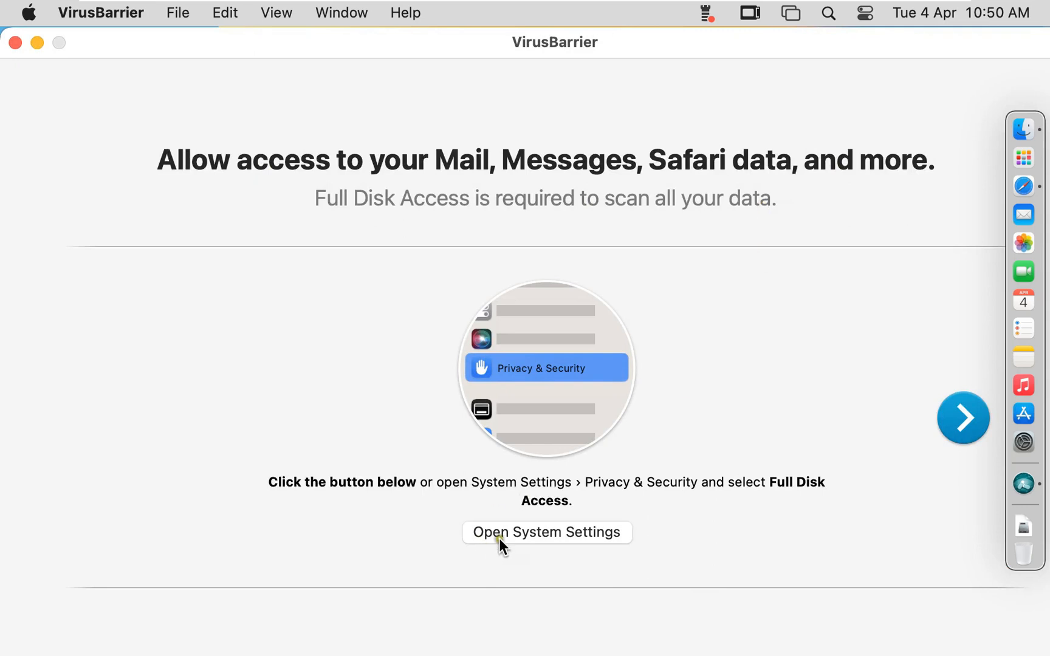
Step: Turn on Full Disk Access for VirusBarrier in System Settings, authorising with the admin password
{"action": "left_click", "coordinate": [547, 532]}
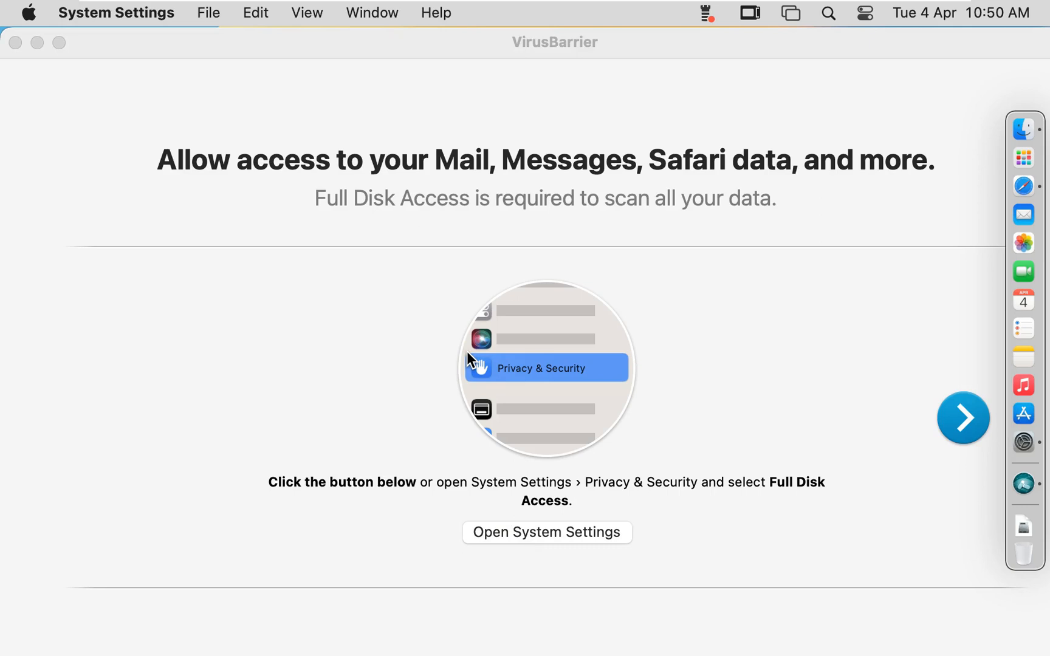
{"action": "left_click", "coordinate": [546, 532]}
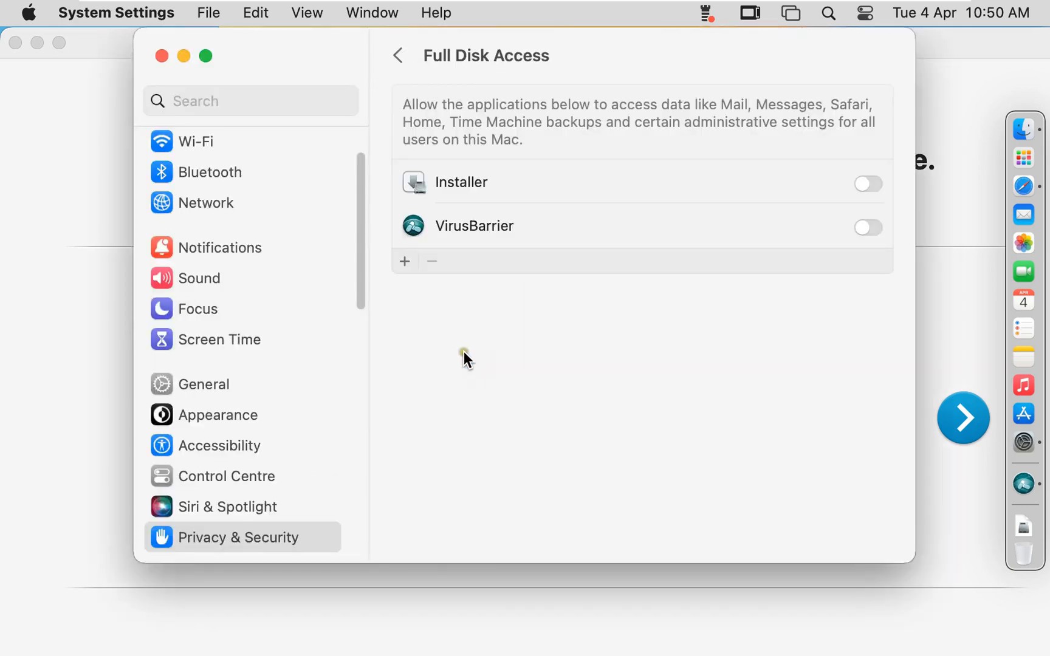
{"action": "left_click", "coordinate": [868, 227]}
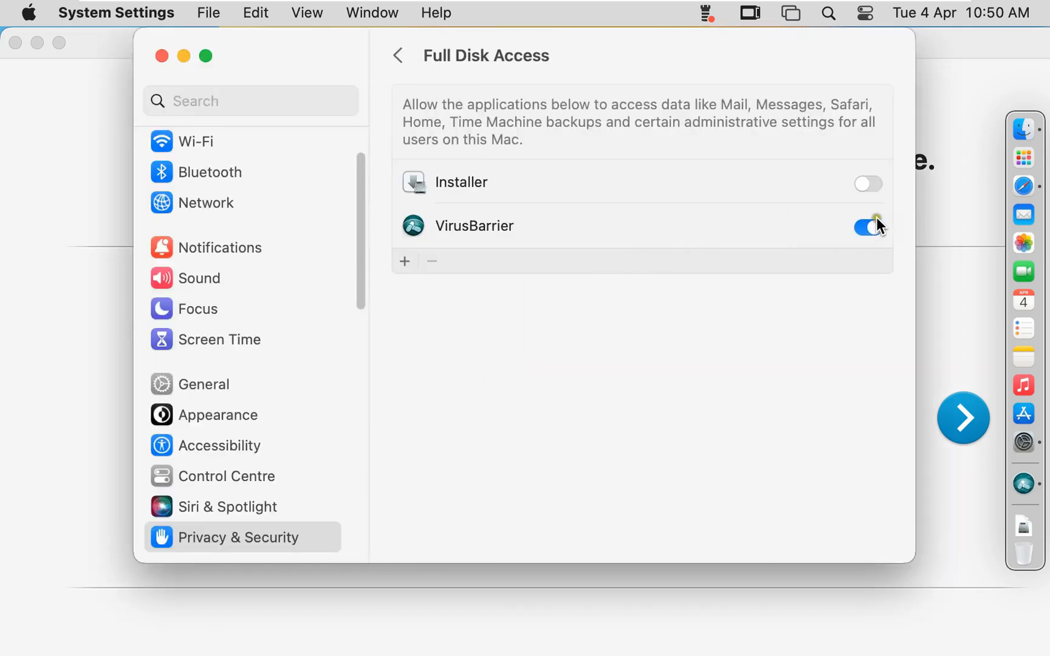
{"action": "left_click", "coordinate": [868, 226]}
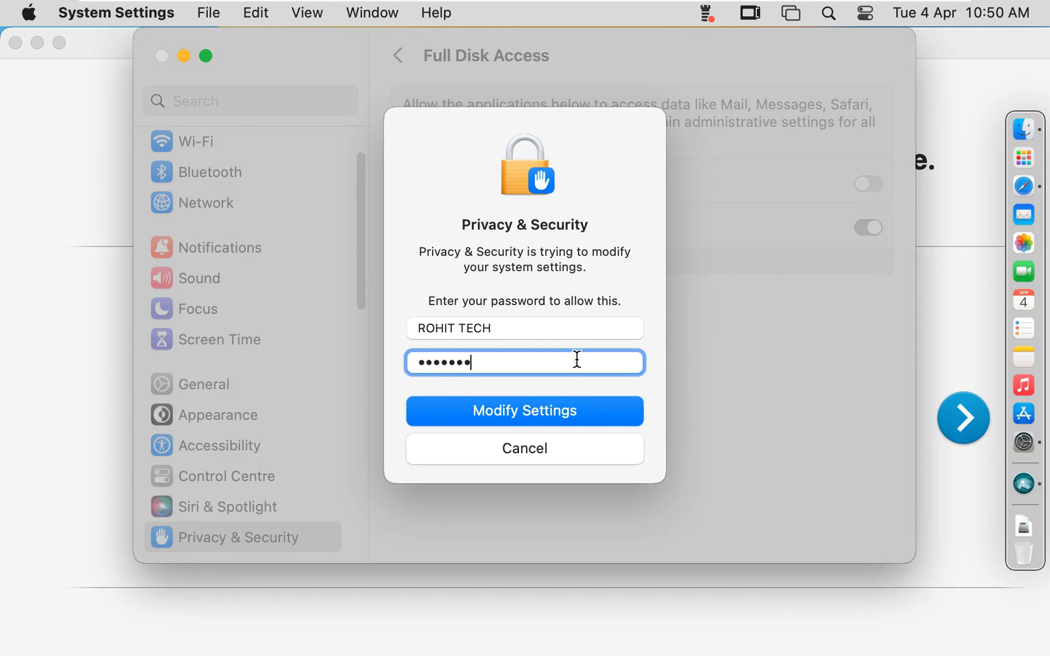
{"action": "left_click", "coordinate": [525, 411]}
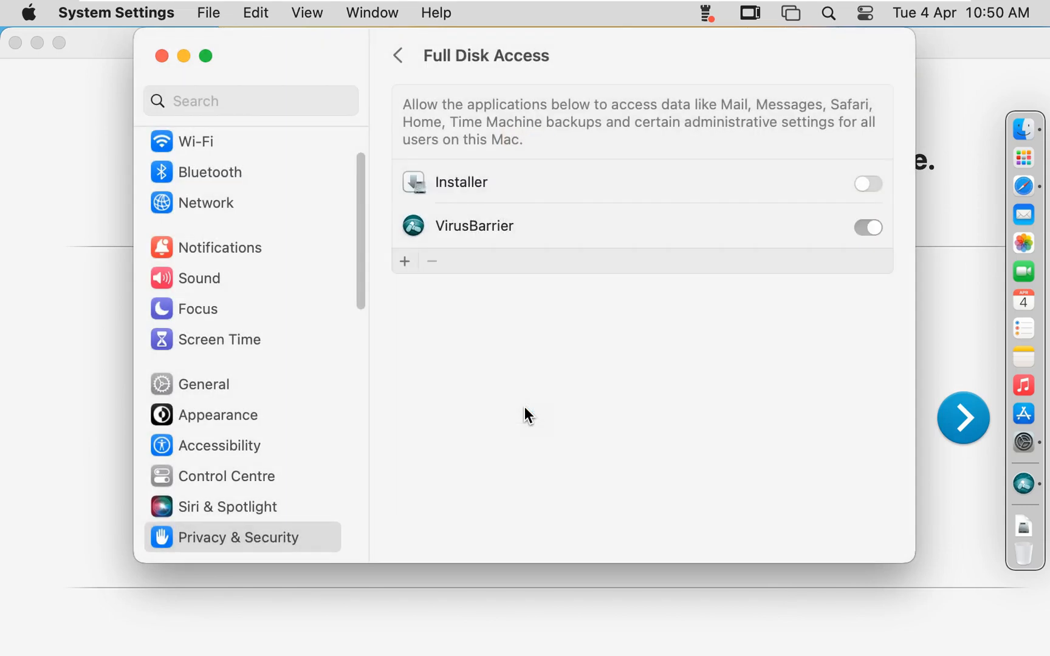
{"action": "left_click", "coordinate": [868, 227]}
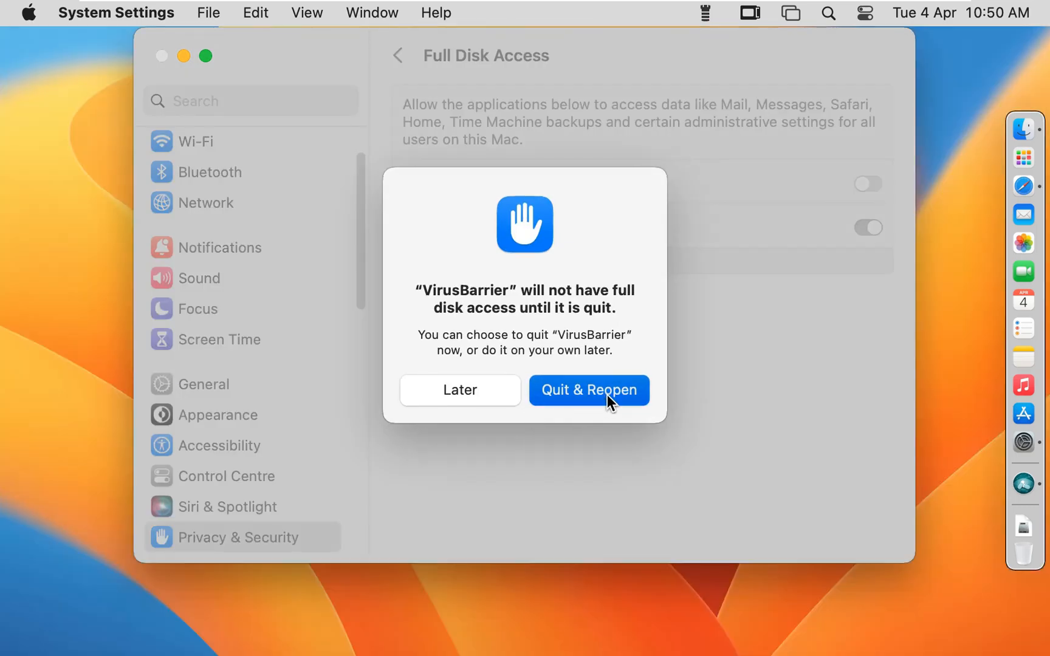
Step: Quit and reopen VirusBarrier so the access applies
{"action": "left_click", "coordinate": [589, 390]}
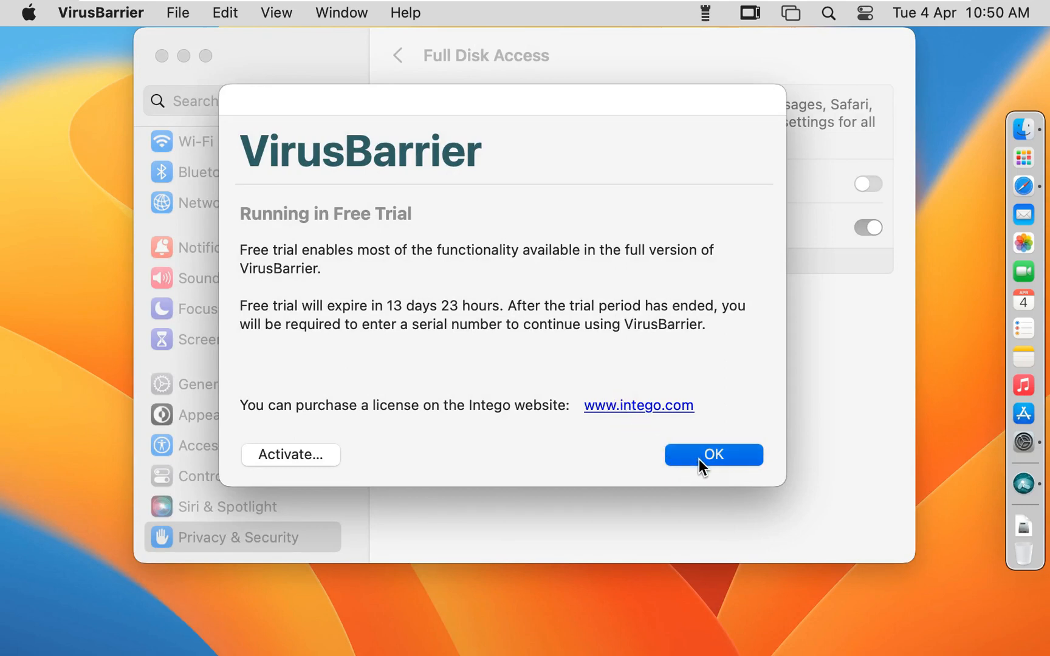
Step: Dismiss the Running in Free Trial notice so malware definitions install
{"action": "left_click", "coordinate": [713, 455]}
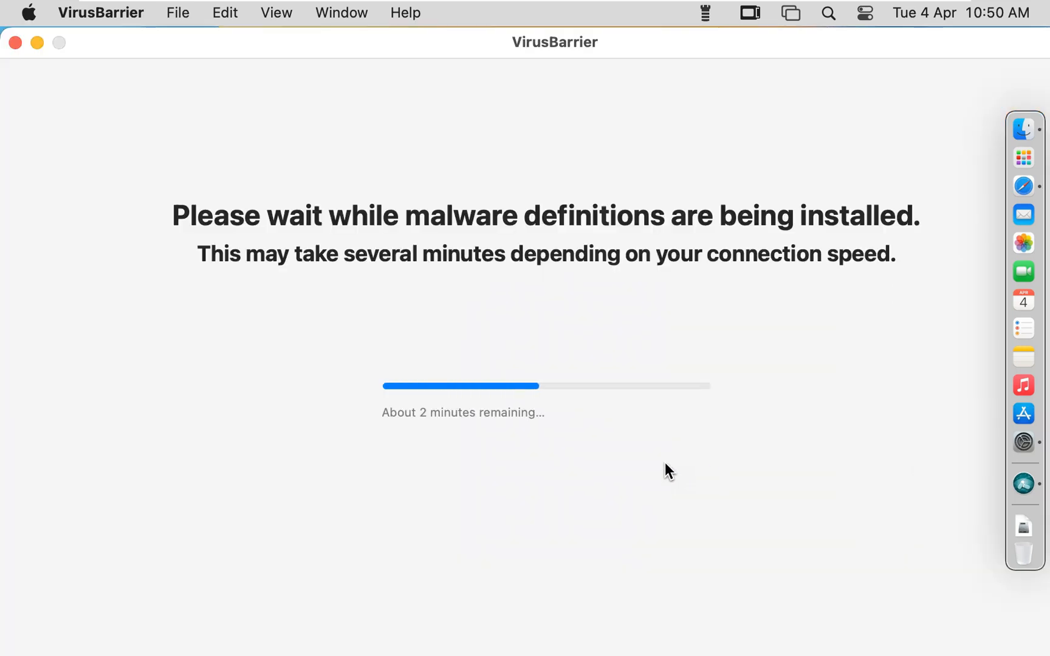
{"action": "mouse_move", "coordinate": [779, 289]}
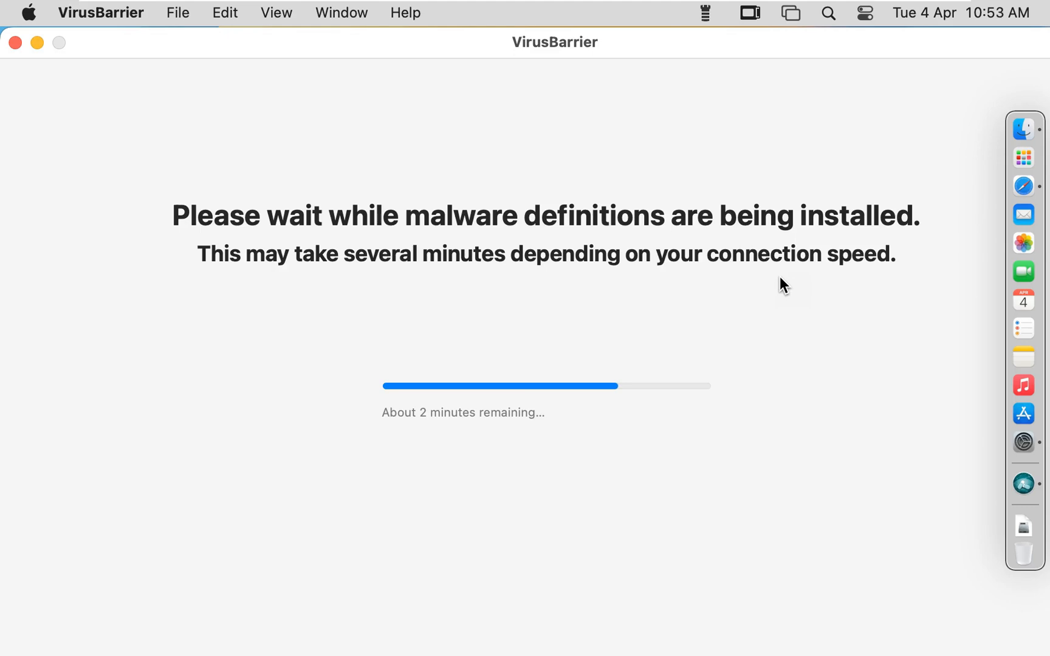
{"action": "mouse_move", "coordinate": [617, 437]}
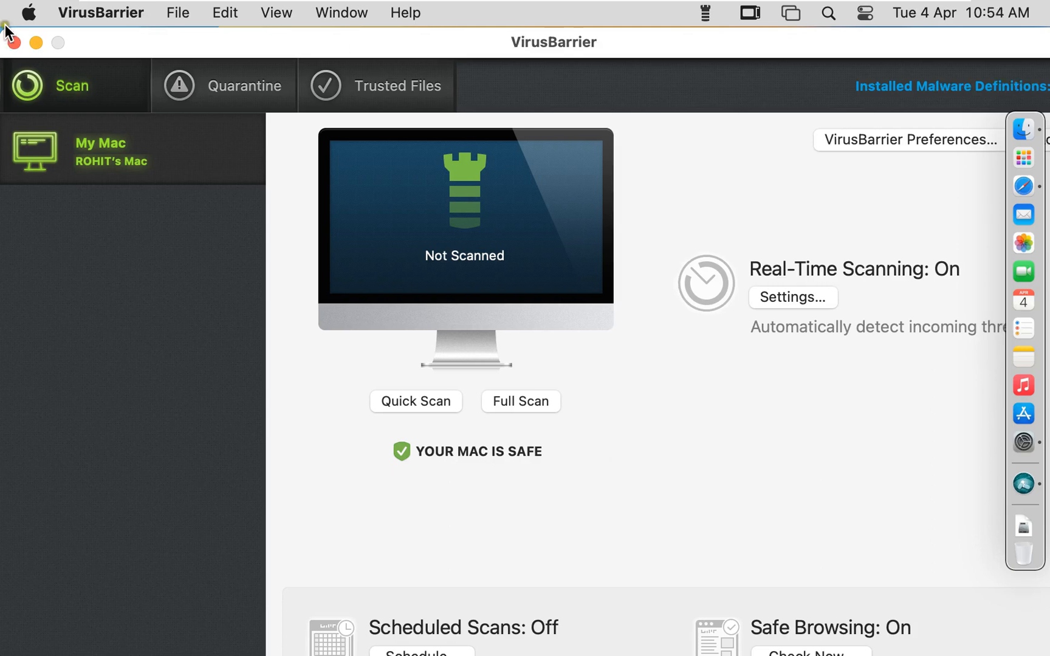
Step: Reopen System Settings to confirm VirusBarrier's Full Disk Access, visit Displays, then close the window
{"action": "left_click", "coordinate": [32, 13]}
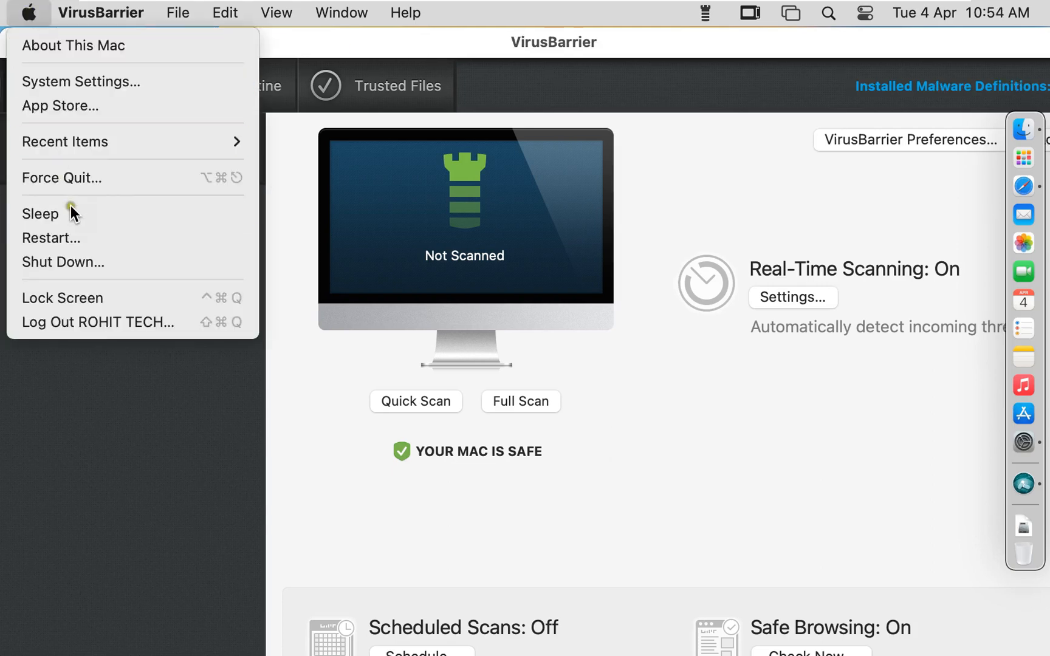
{"action": "left_click", "coordinate": [81, 81]}
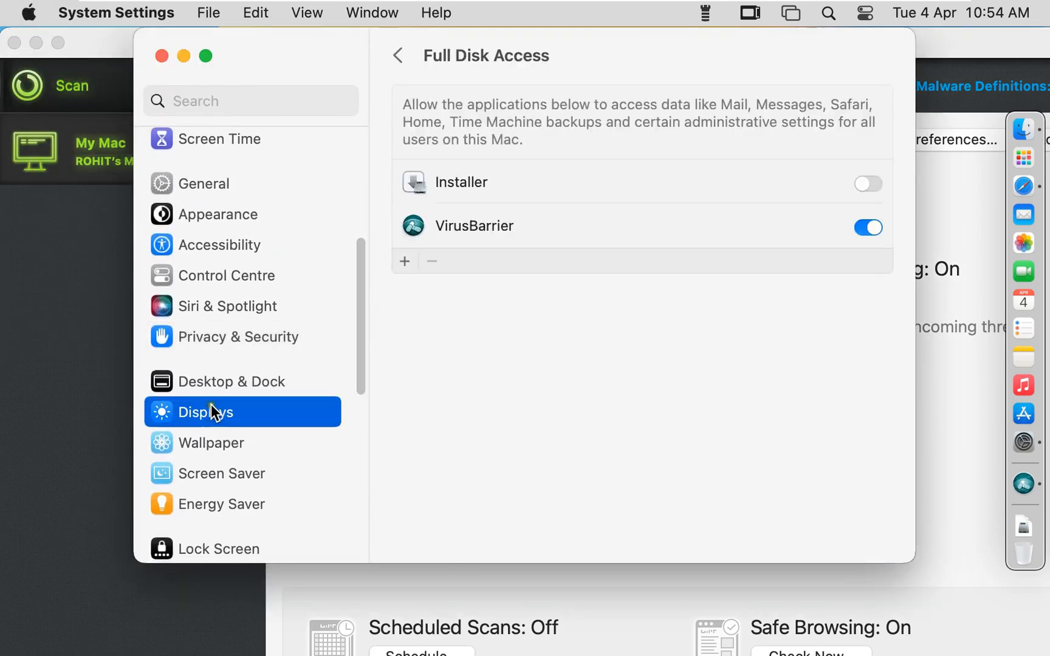
{"action": "left_click", "coordinate": [206, 412]}
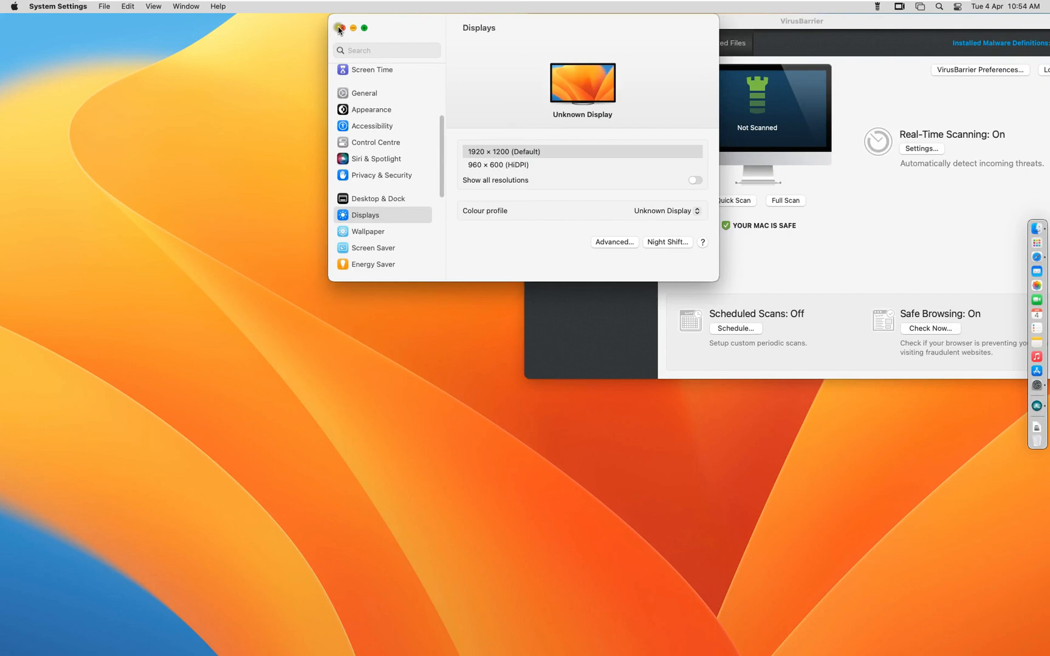
{"action": "left_click", "coordinate": [340, 28]}
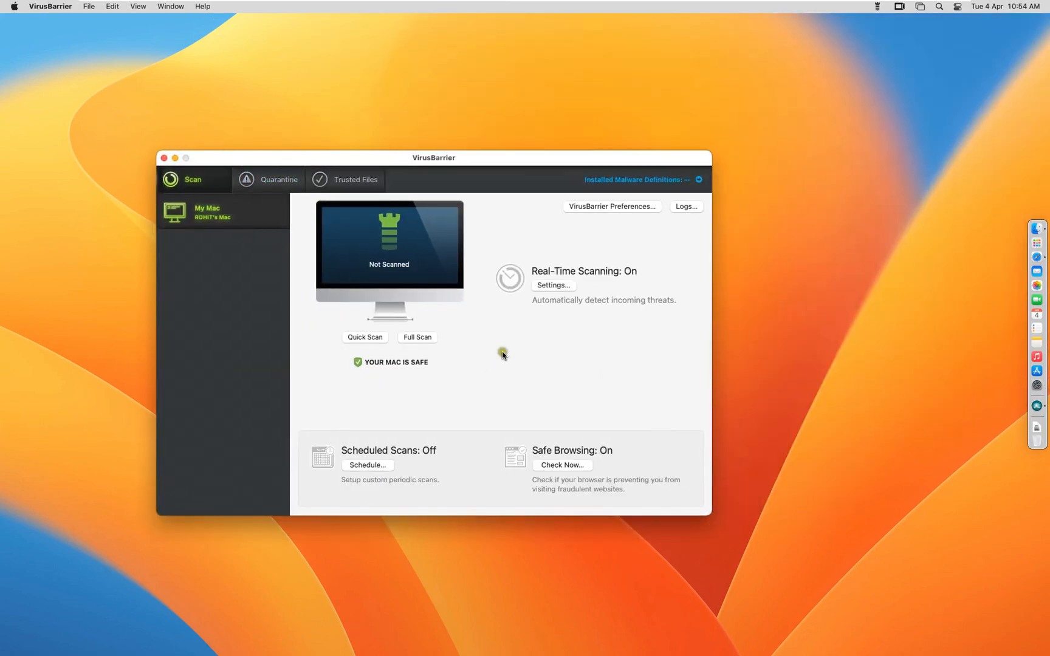
{"action": "mouse_move", "coordinate": [574, 323]}
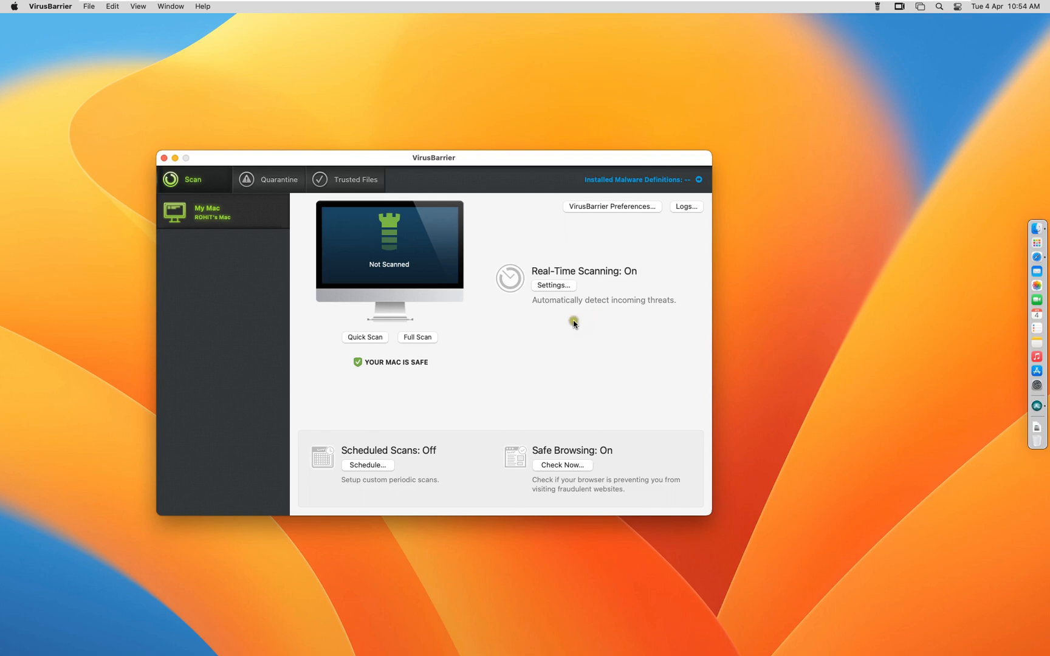
{"action": "mouse_move", "coordinate": [425, 369]}
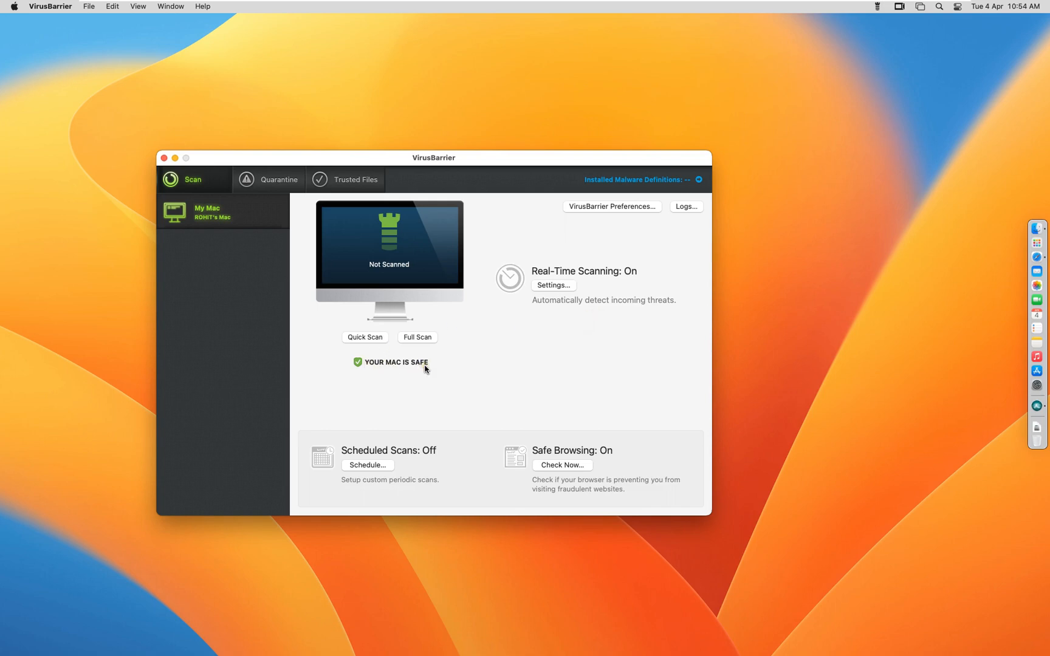
{"action": "mouse_move", "coordinate": [443, 431]}
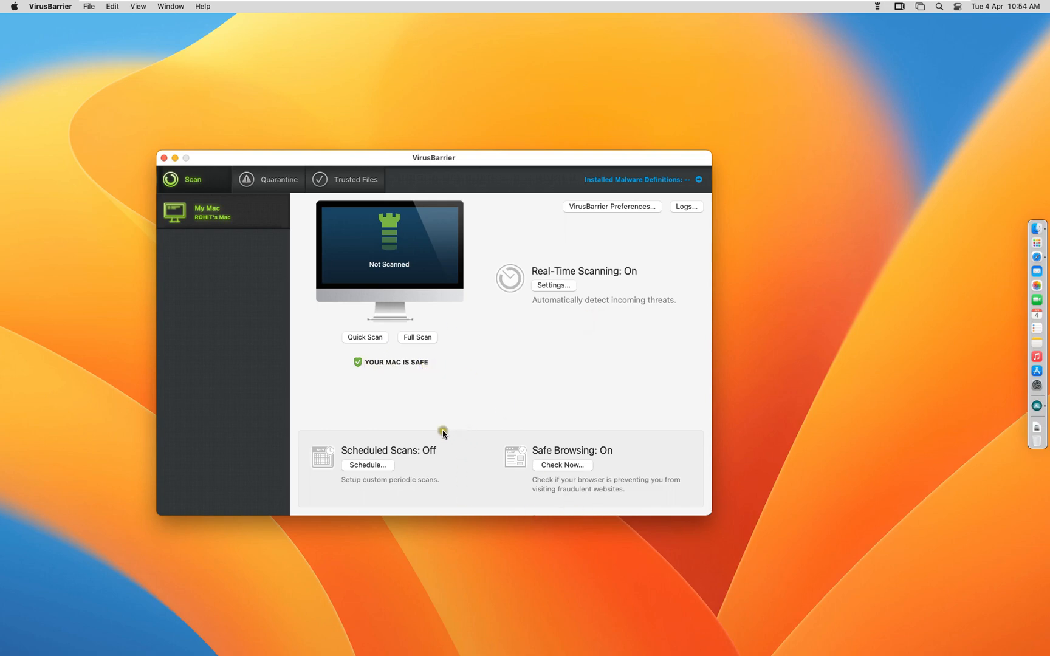
{"action": "mouse_move", "coordinate": [336, 284]}
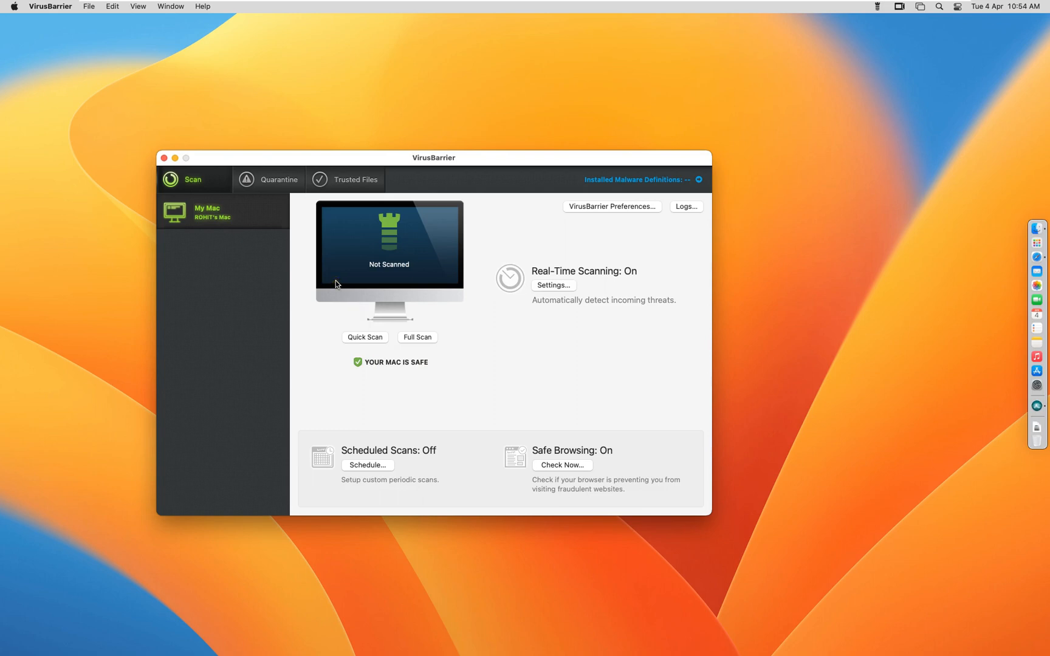
{"action": "mouse_move", "coordinate": [495, 185]}
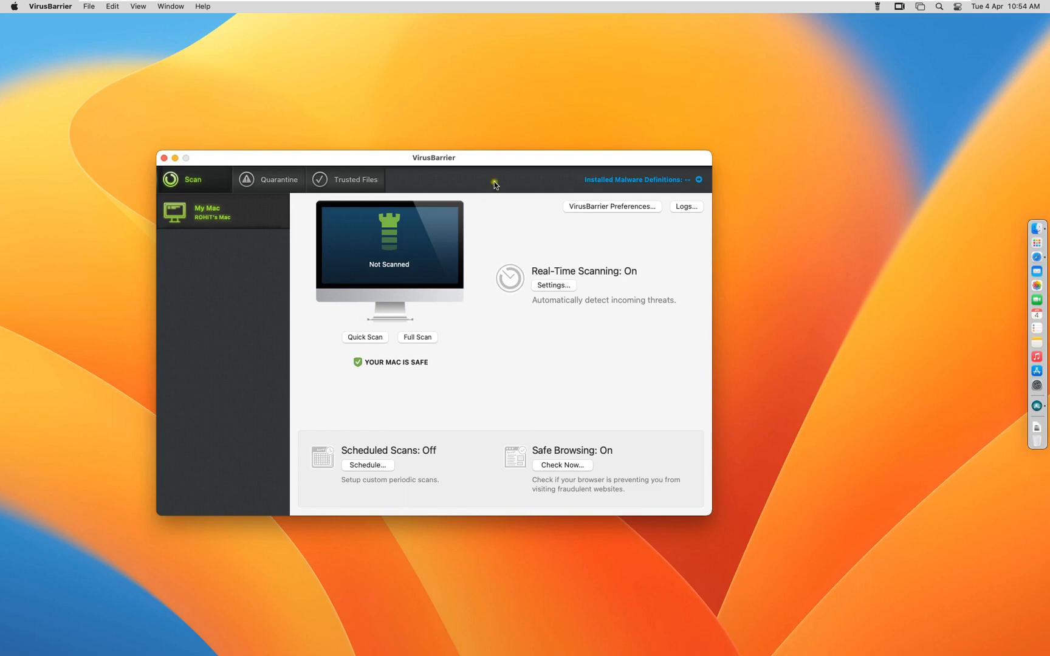
{"action": "mouse_move", "coordinate": [753, 235]}
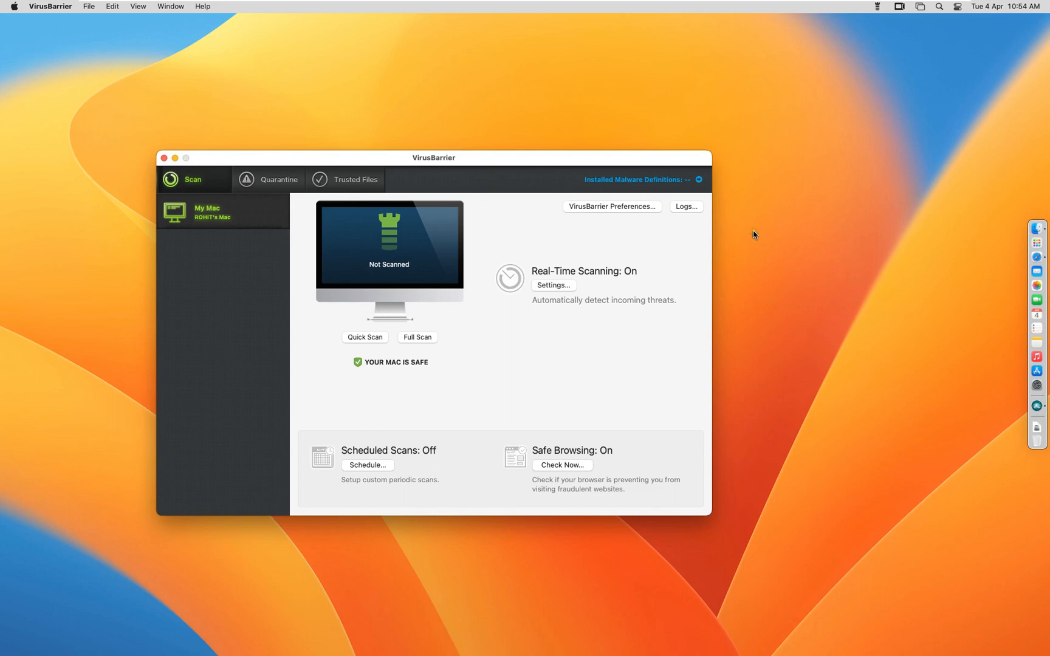
{"action": "mouse_move", "coordinate": [383, 379]}
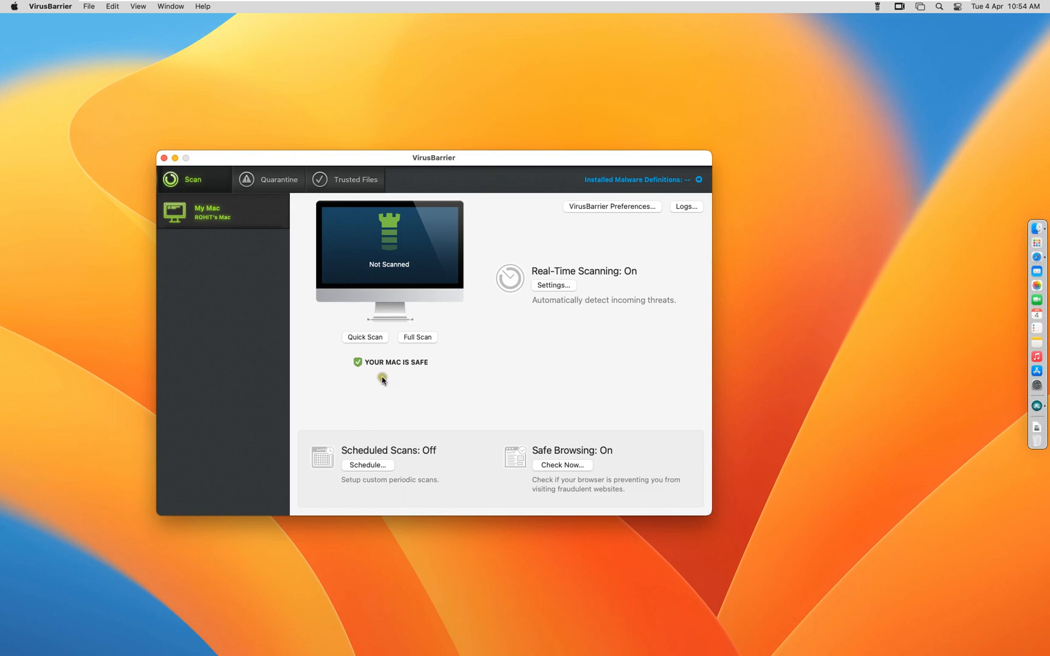